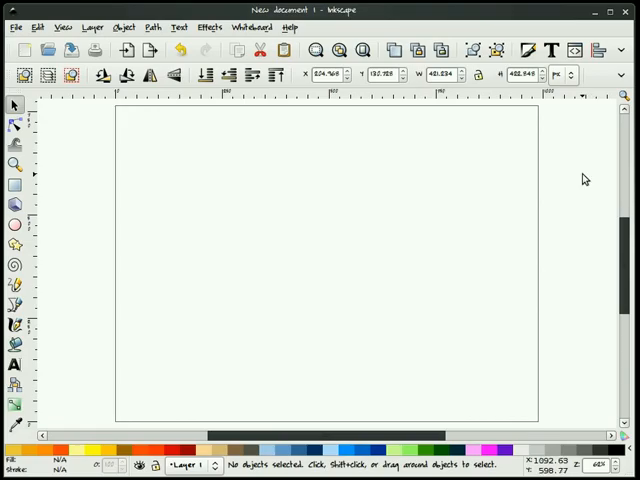
{"action": "mouse_move", "coordinate": [568, 208]}
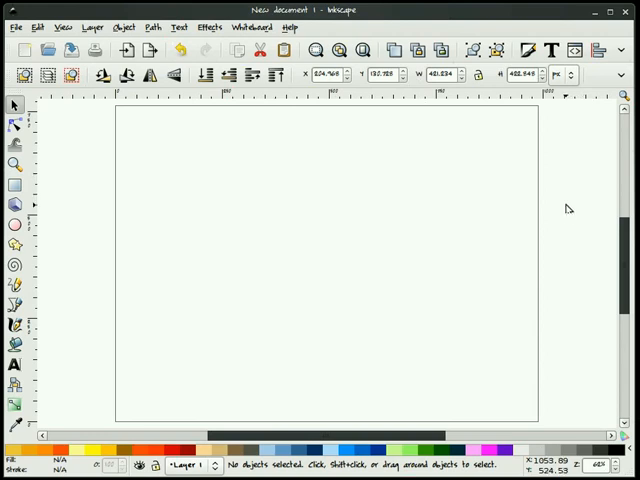
{"action": "mouse_move", "coordinate": [568, 212]}
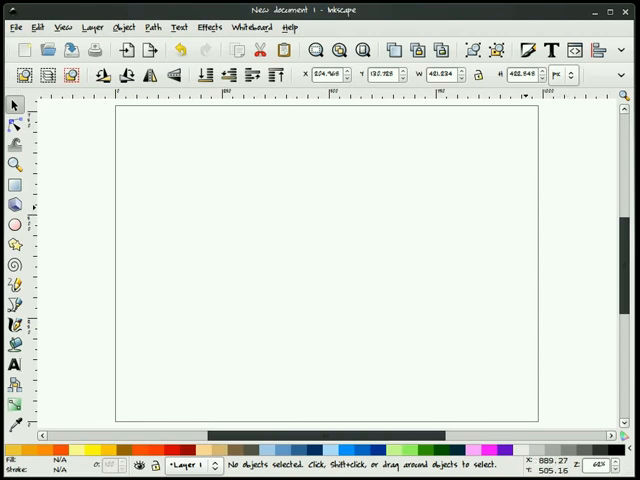
{"action": "mouse_move", "coordinate": [300, 246]}
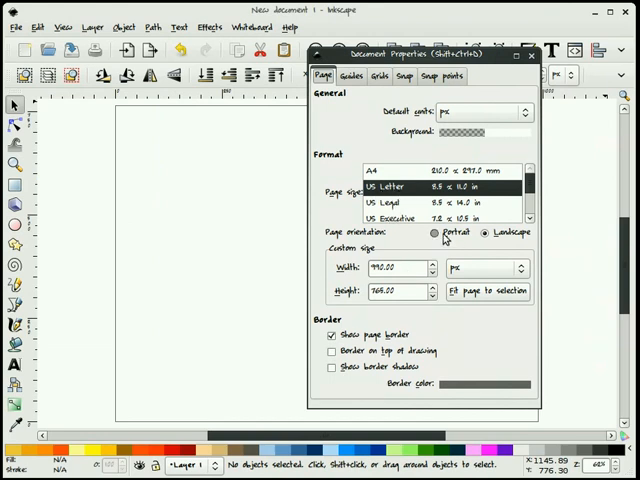
Make the page portrait in Document Properties and zoom to fit the whole page
{"action": "left_click", "coordinate": [434, 232]}
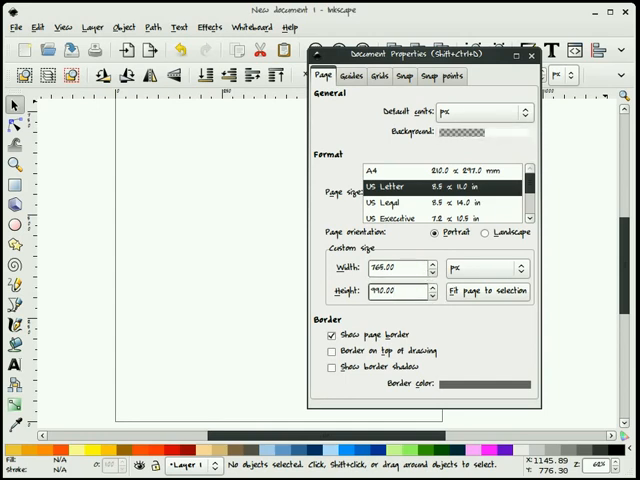
{"action": "left_click", "coordinate": [532, 56]}
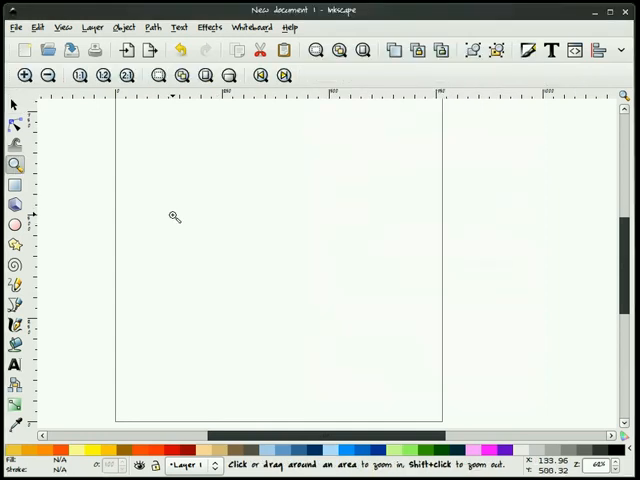
{"action": "left_click", "coordinate": [16, 104]}
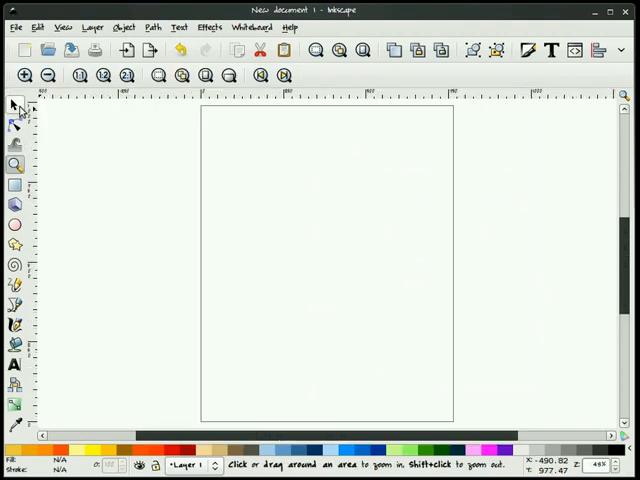
{"action": "left_click", "coordinate": [16, 104]}
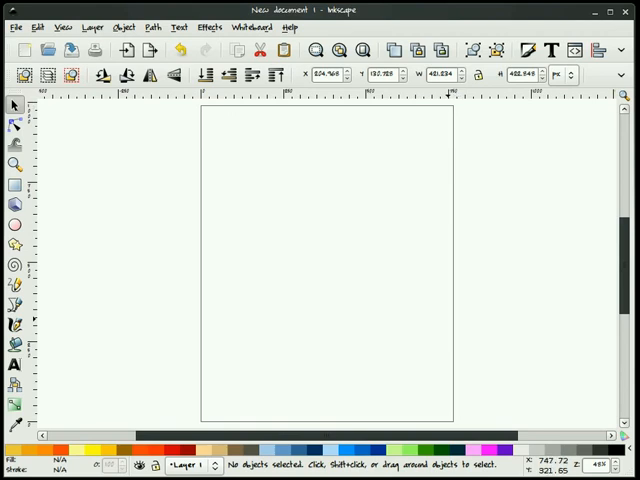
{"action": "mouse_move", "coordinate": [240, 168]}
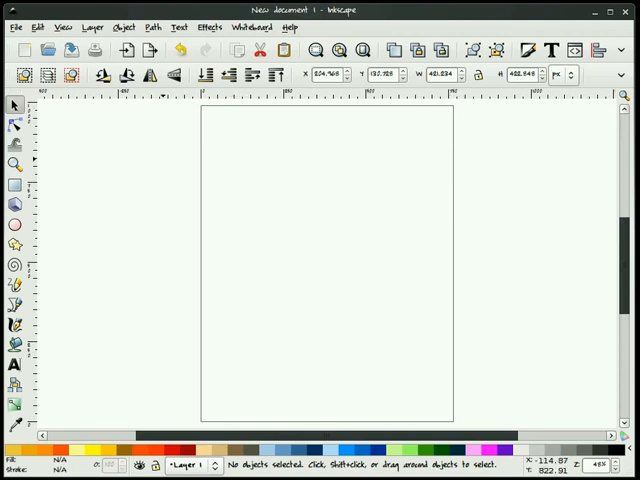
Review Document Properties again and set the toolbar measurement units to inches
{"action": "left_click", "coordinate": [16, 28]}
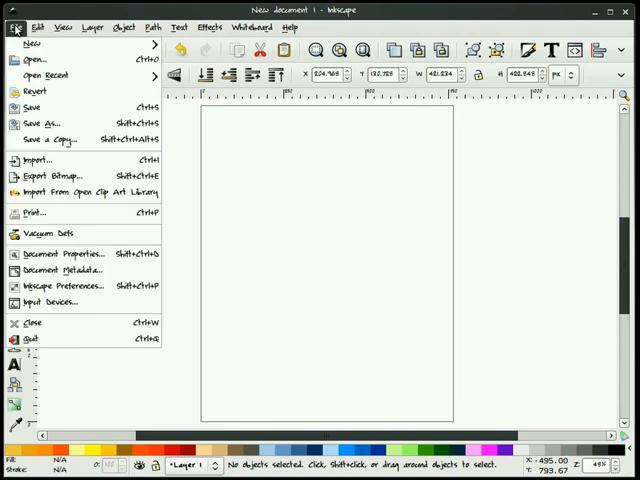
{"action": "left_click", "coordinate": [60, 252]}
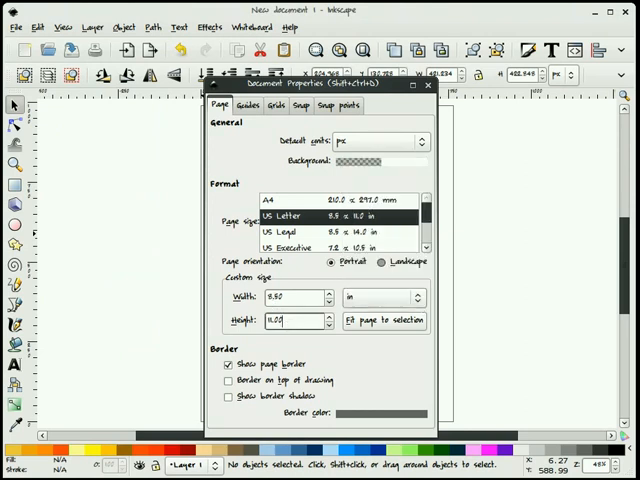
{"action": "left_click", "coordinate": [428, 86]}
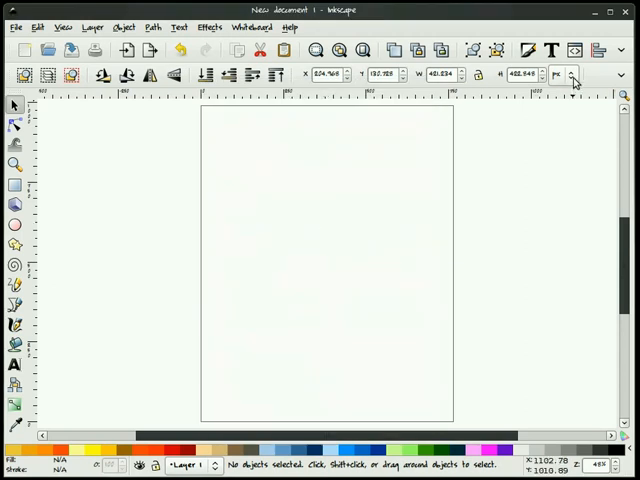
{"action": "left_click", "coordinate": [560, 76]}
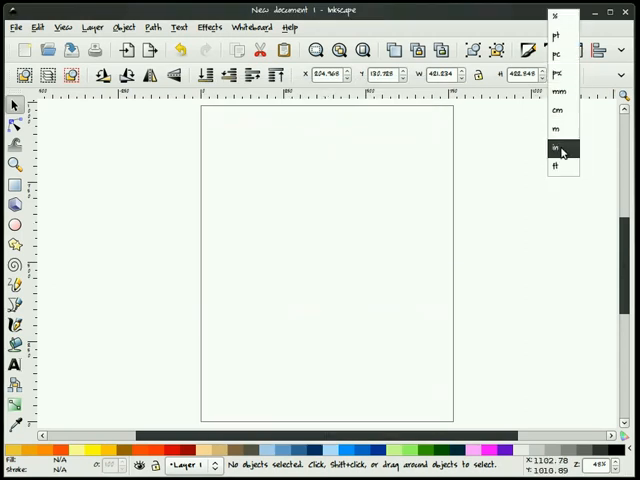
{"action": "left_click", "coordinate": [556, 148]}
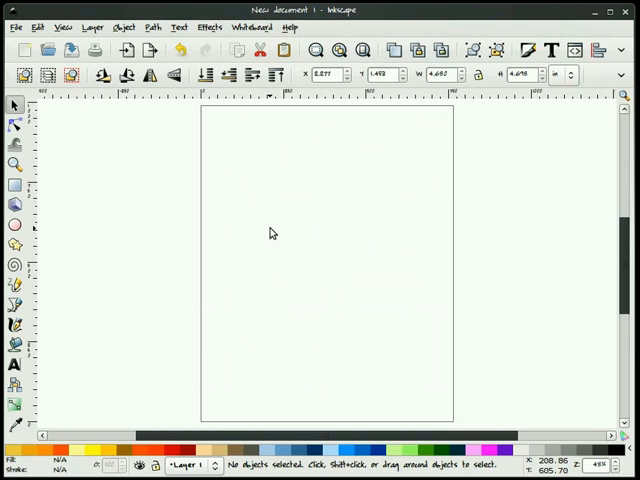
Draw a grey rectangle over the page and center it relative to the page
{"action": "left_click", "coordinate": [16, 184]}
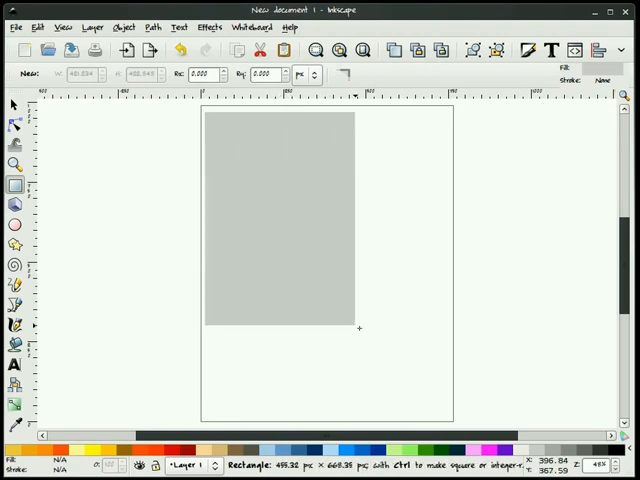
{"action": "left_click_drag", "start_coordinate": [360, 326], "coordinate": [444, 412]}
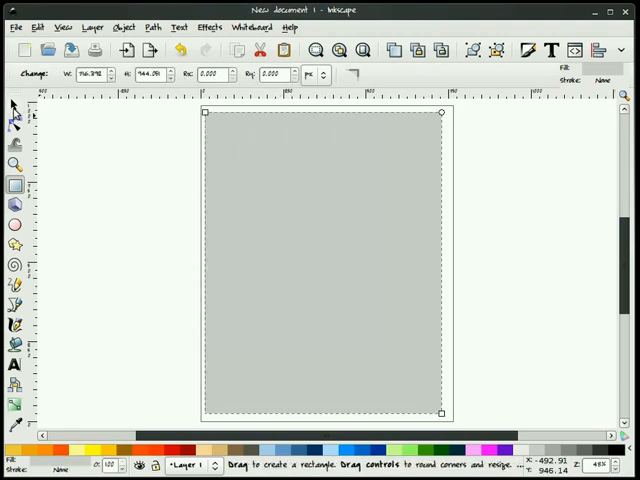
{"action": "left_click", "coordinate": [14, 104]}
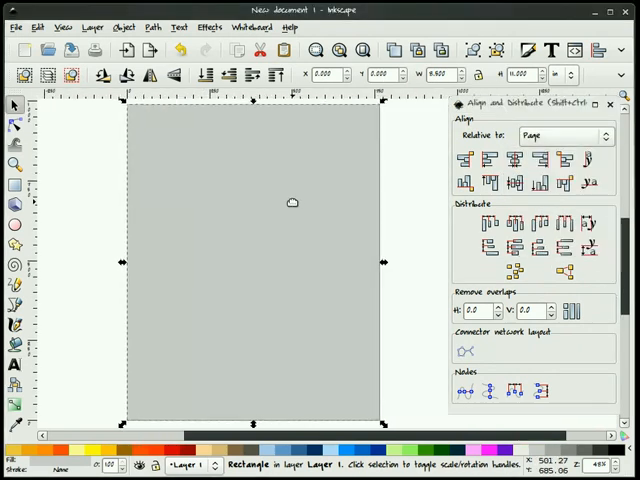
{"action": "left_click", "coordinate": [608, 104]}
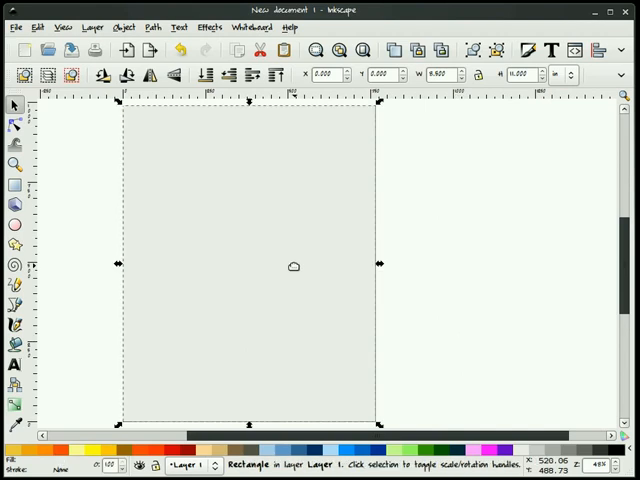
{"action": "mouse_move", "coordinate": [456, 280]}
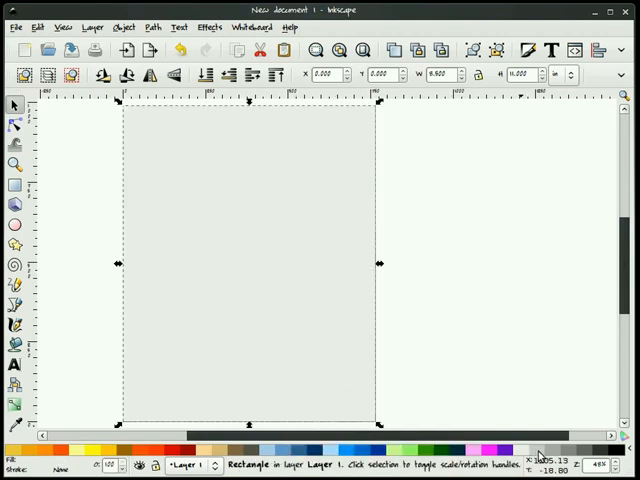
Darken the rectangle's grey fill, convert it to a path and inset its outline slightly
{"action": "left_click_drag", "start_coordinate": [310, 108], "coordinate": [376, 230]}
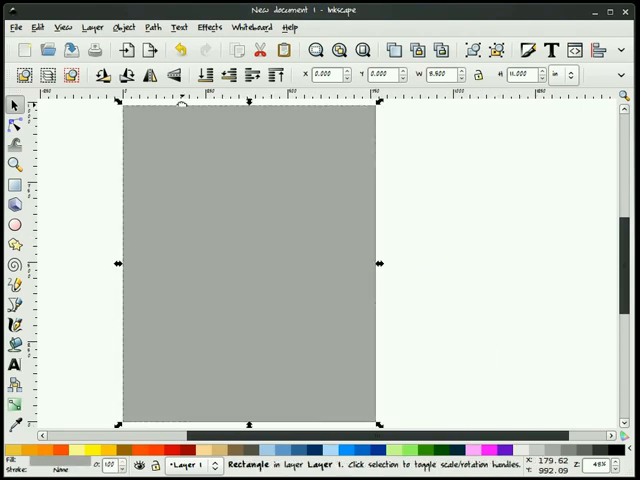
{"action": "left_click", "coordinate": [152, 28]}
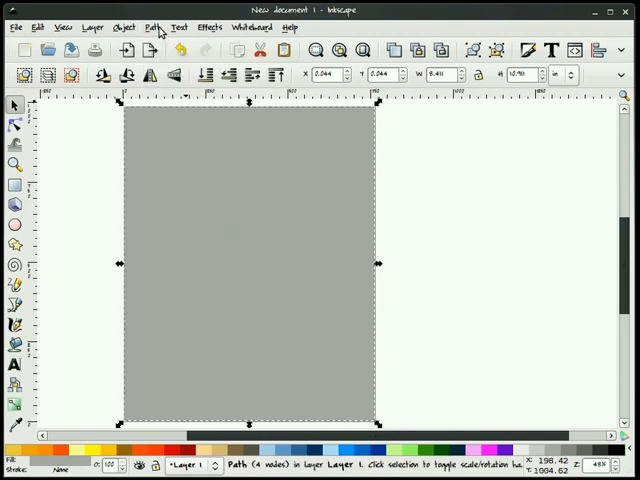
{"action": "left_click", "coordinate": [152, 28]}
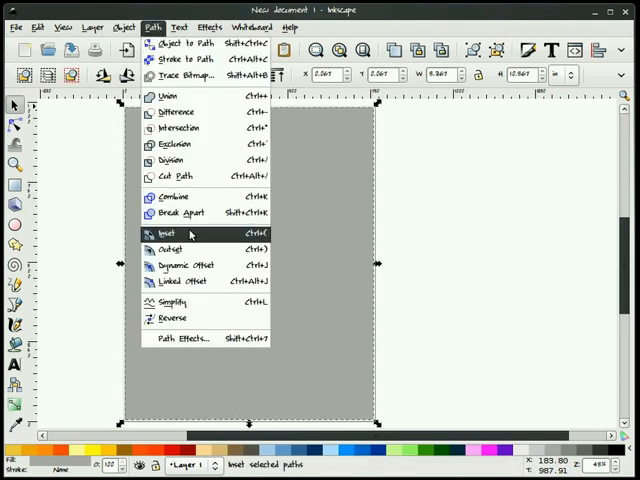
{"action": "left_click", "coordinate": [172, 232]}
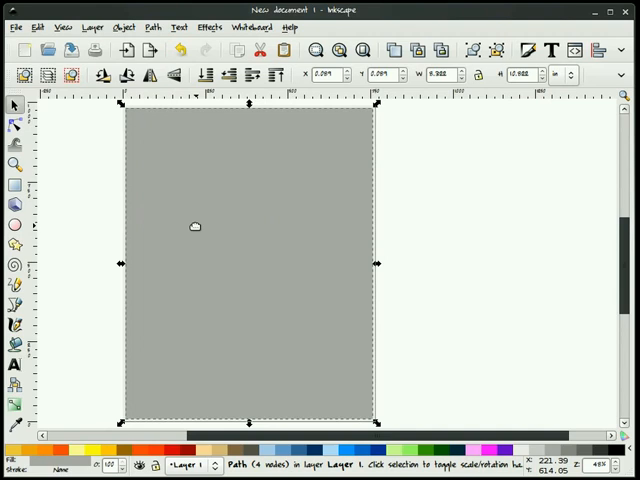
{"action": "left_click", "coordinate": [72, 192]}
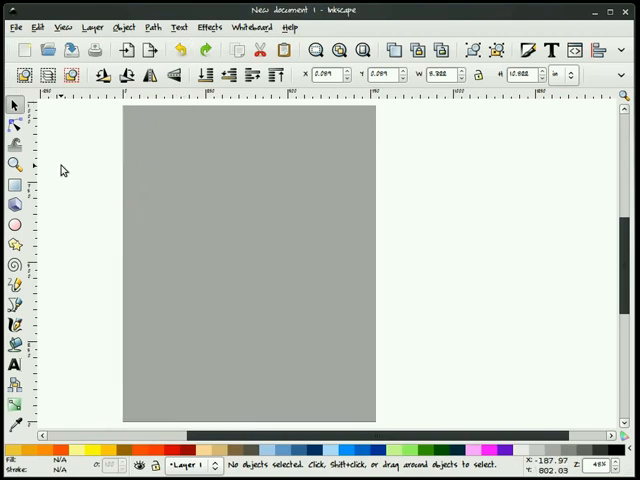
Resize the grey rectangle and center it on both axes relative to the page
{"action": "left_click", "coordinate": [248, 262]}
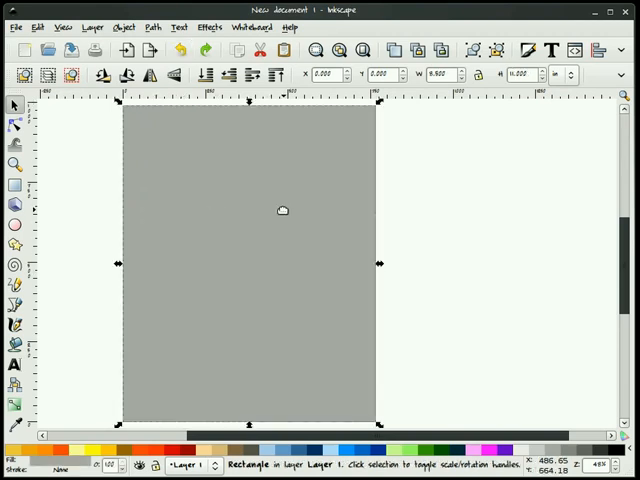
{"action": "mouse_move", "coordinate": [332, 156]}
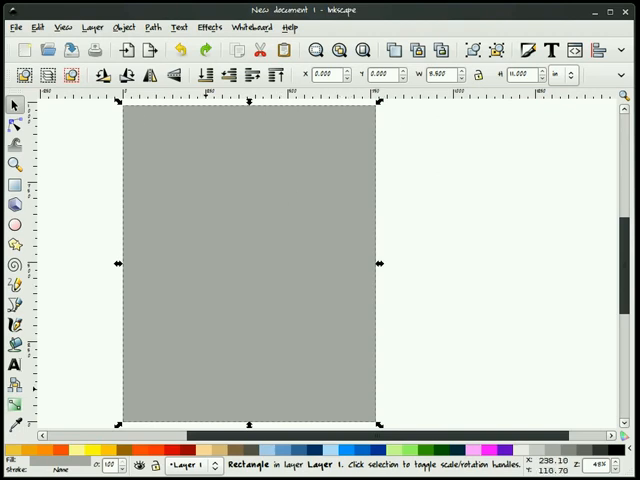
{"action": "mouse_move", "coordinate": [408, 128]}
{"action": "type", "text": "7.500"}
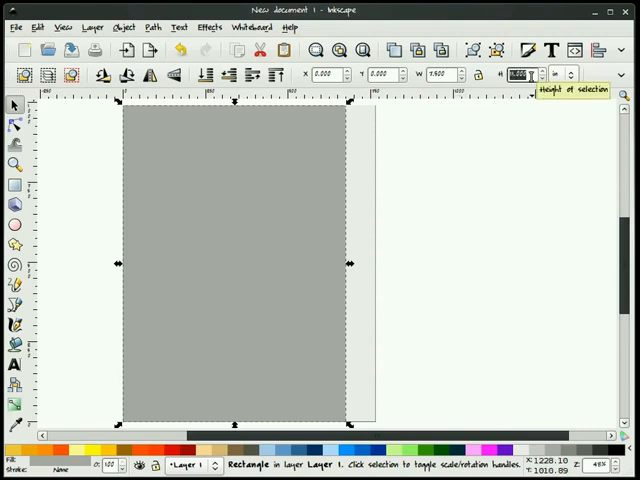
{"action": "left_click", "coordinate": [520, 74]}
{"action": "type", "text": "10.000"}
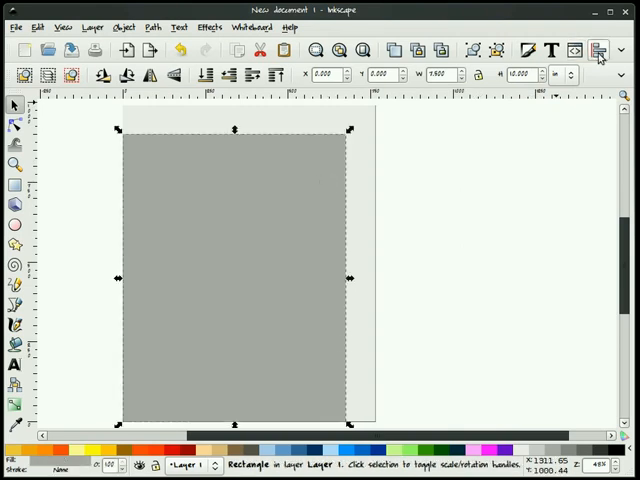
{"action": "left_click", "coordinate": [600, 50]}
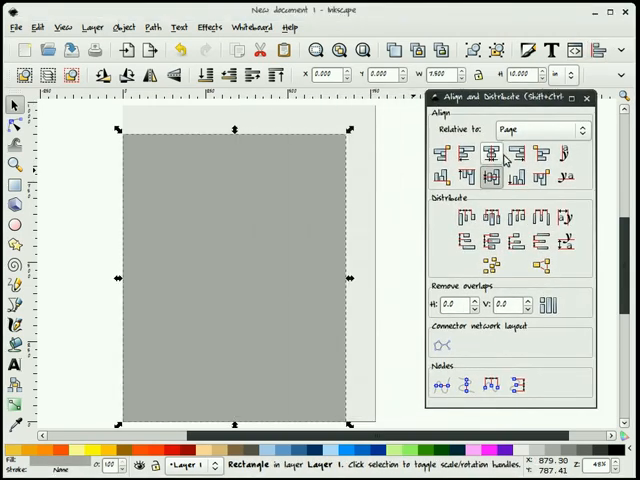
{"action": "left_click", "coordinate": [490, 158]}
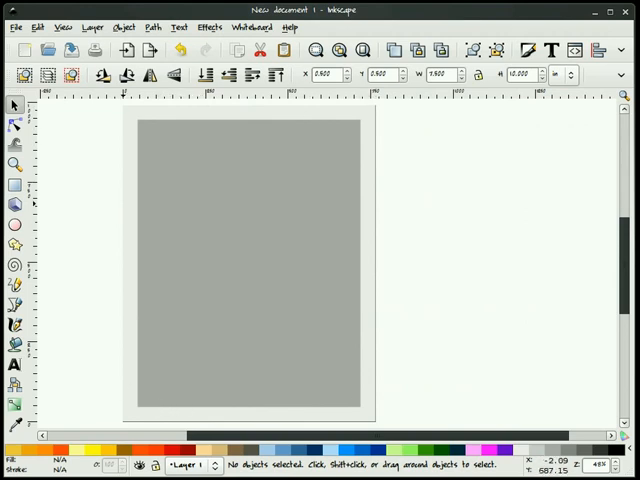
{"action": "mouse_move", "coordinate": [420, 132]}
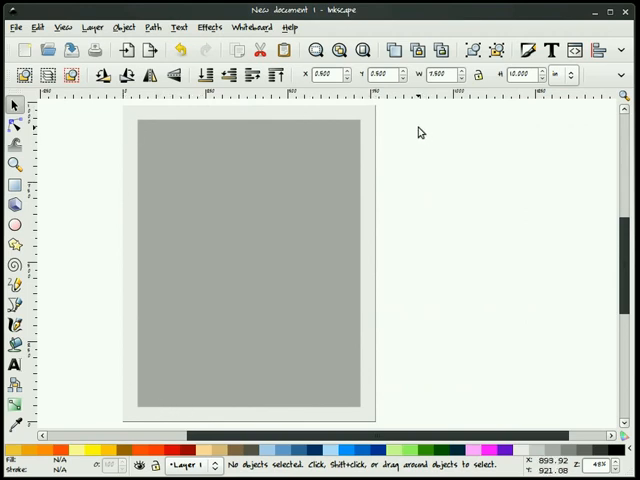
{"action": "mouse_move", "coordinate": [226, 180]}
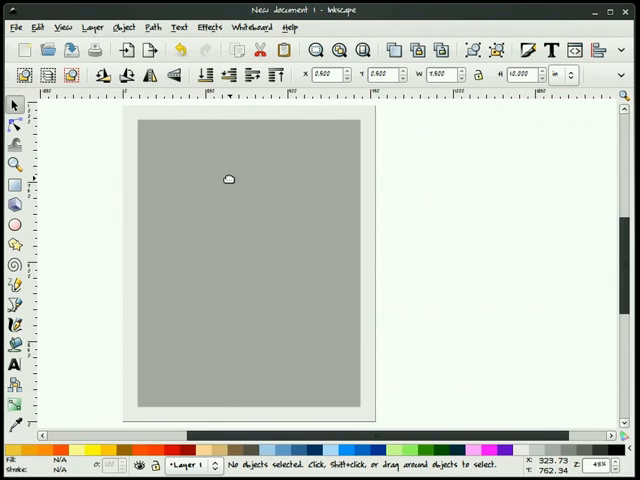
Convert the grey margin rectangle into guides with Objects to Guides
{"action": "left_click", "coordinate": [228, 188]}
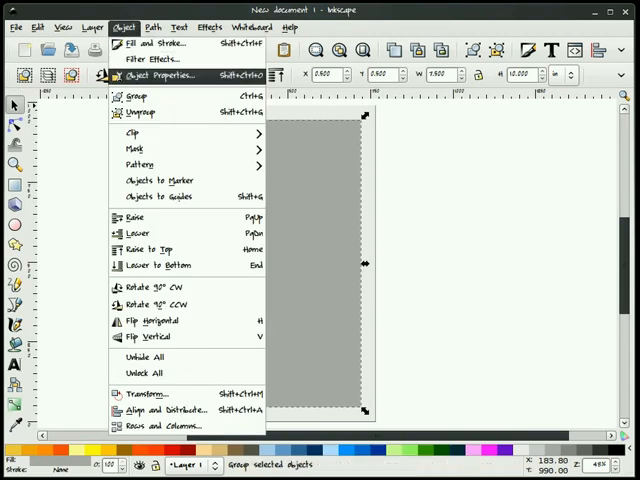
{"action": "mouse_move", "coordinate": [160, 196]}
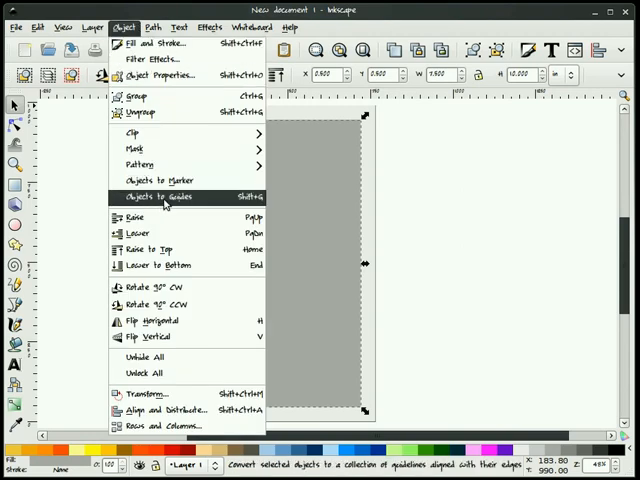
{"action": "left_click", "coordinate": [162, 196]}
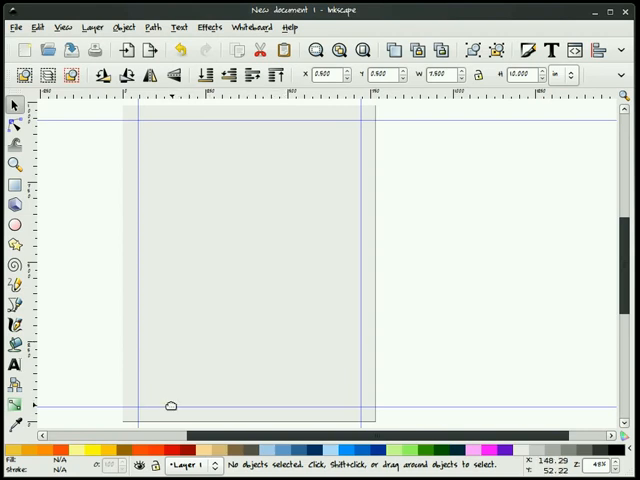
{"action": "mouse_move", "coordinate": [304, 194]}
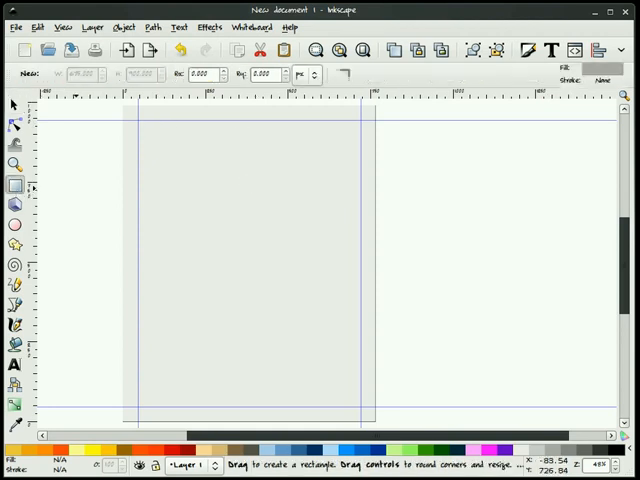
Draw the grey column blocks and dark header, shortening the left column beneath the header
{"action": "left_click_drag", "start_coordinate": [138, 128], "coordinate": [152, 140]}
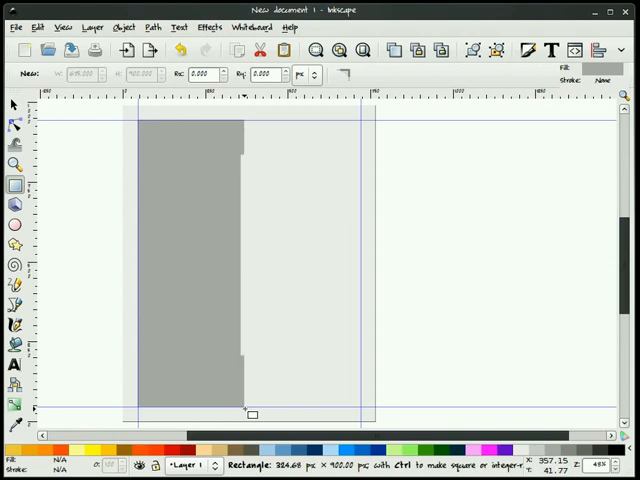
{"action": "left_click", "coordinate": [14, 104]}
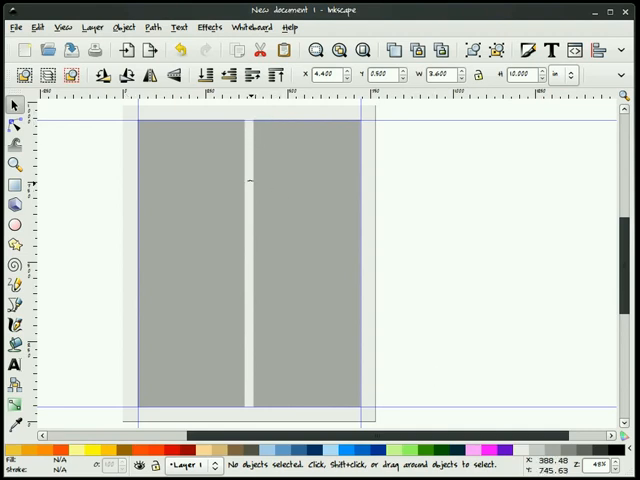
{"action": "mouse_move", "coordinate": [444, 304]}
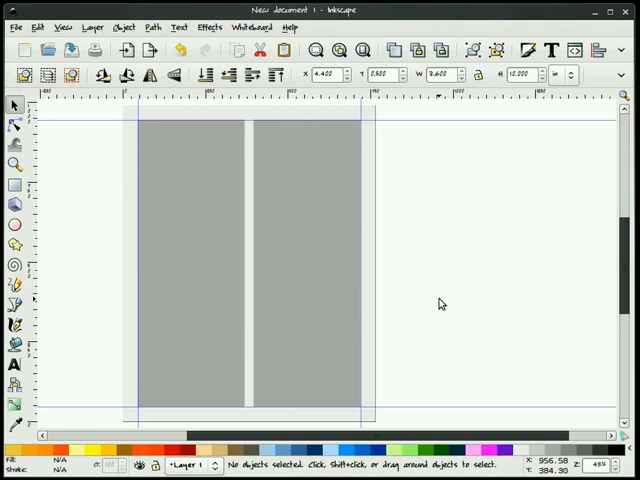
{"action": "mouse_move", "coordinate": [438, 302]}
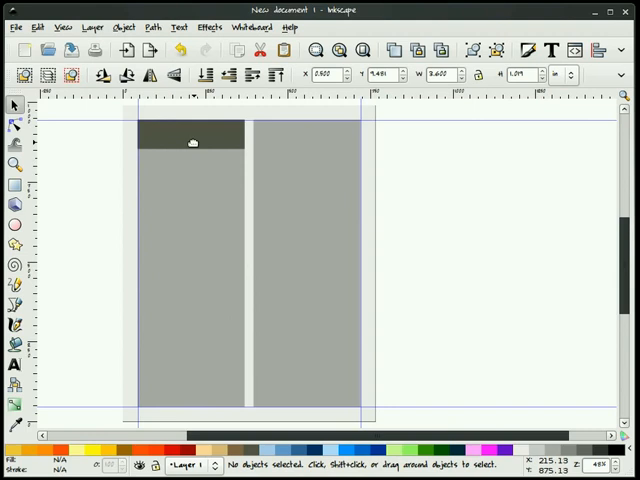
{"action": "left_click", "coordinate": [192, 142]}
{"action": "type", "text": "1.500"}
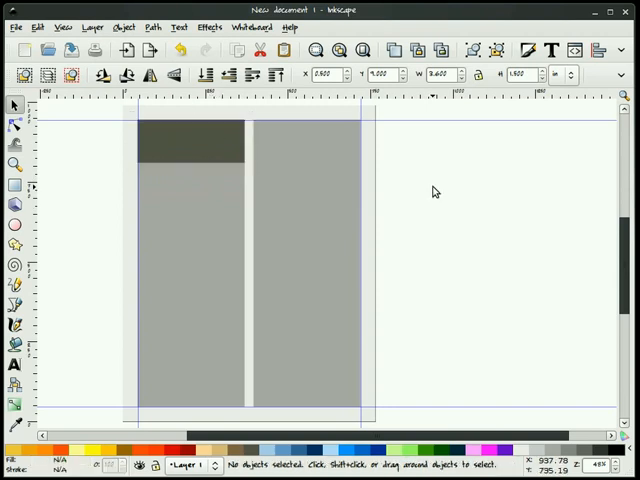
{"action": "mouse_move", "coordinate": [214, 148]}
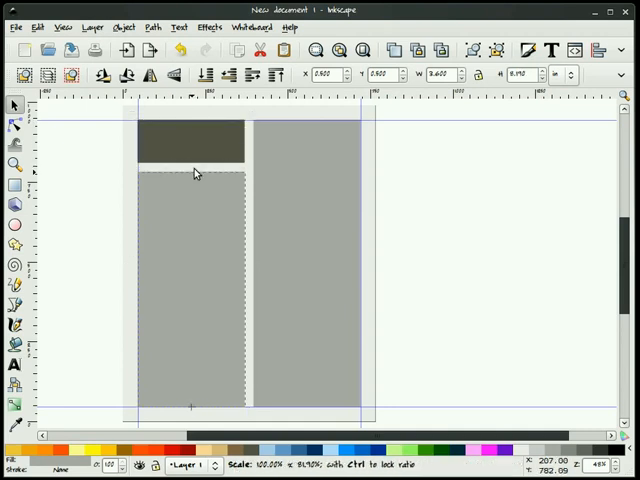
{"action": "left_click", "coordinate": [192, 172]}
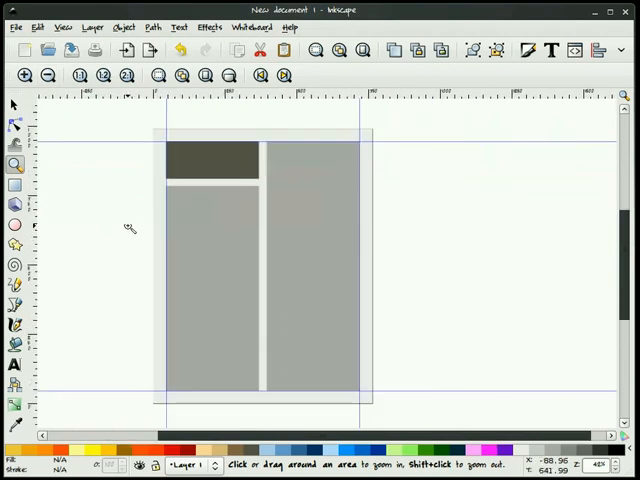
{"action": "left_click", "coordinate": [16, 104]}
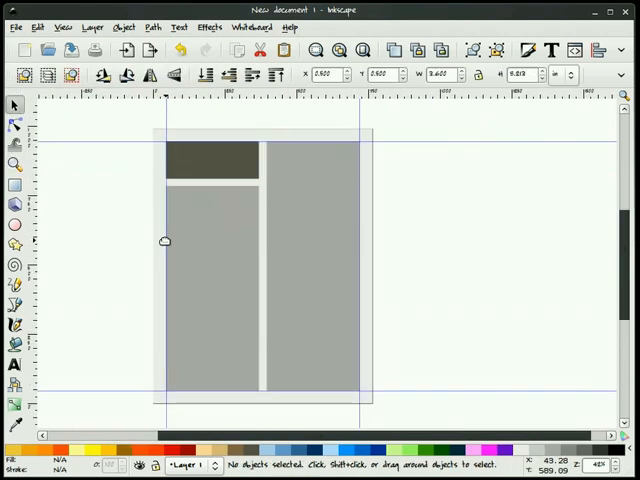
{"action": "mouse_move", "coordinate": [130, 280]}
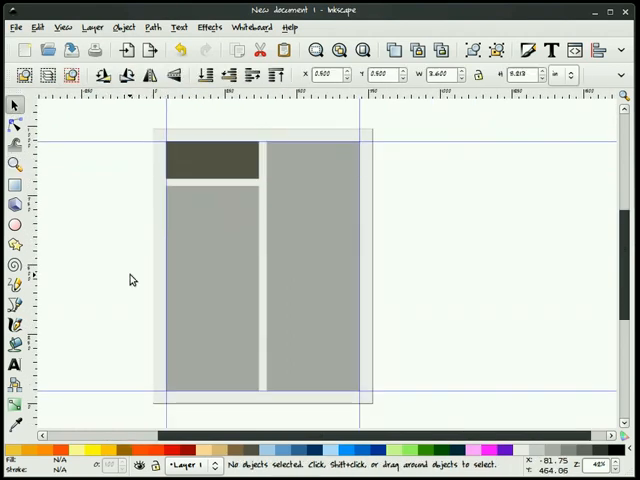
{"action": "mouse_move", "coordinate": [108, 278]}
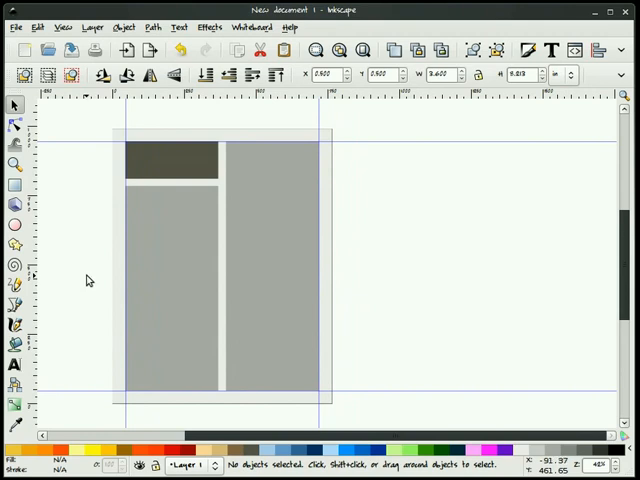
{"action": "mouse_move", "coordinate": [448, 240]}
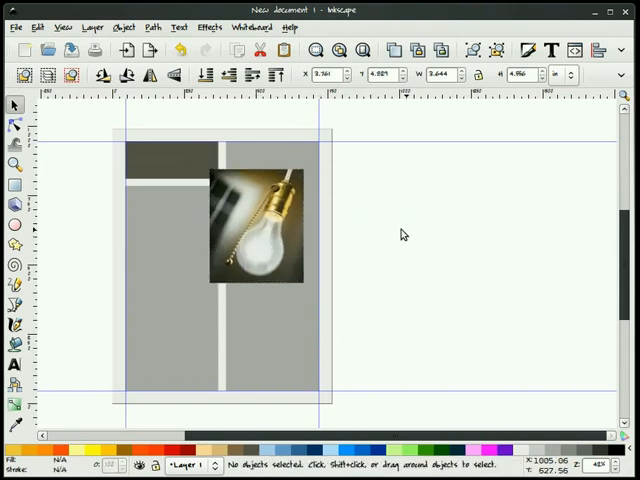
Scale the imported lightbulb photo to the right column's width at the column top
{"action": "left_click", "coordinate": [16, 164]}
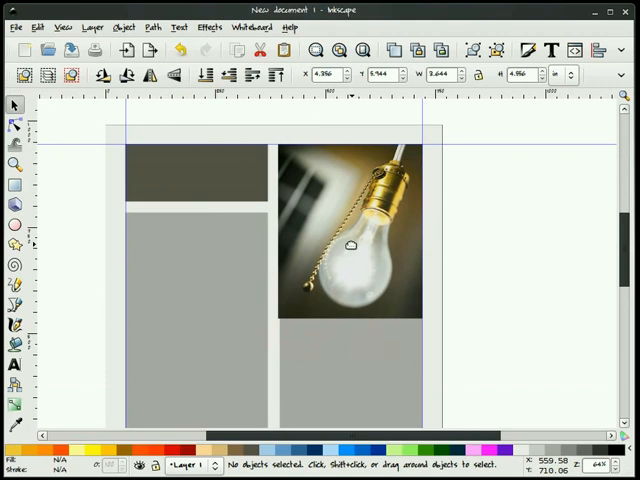
{"action": "left_click", "coordinate": [350, 236]}
{"action": "type", "text": "4.400"}
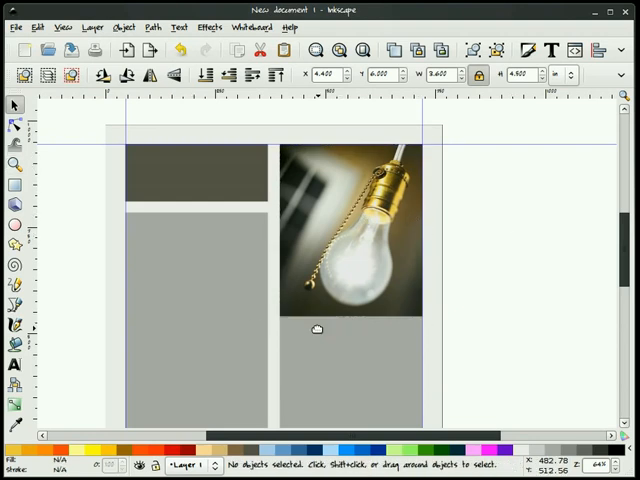
{"action": "left_click", "coordinate": [350, 240]}
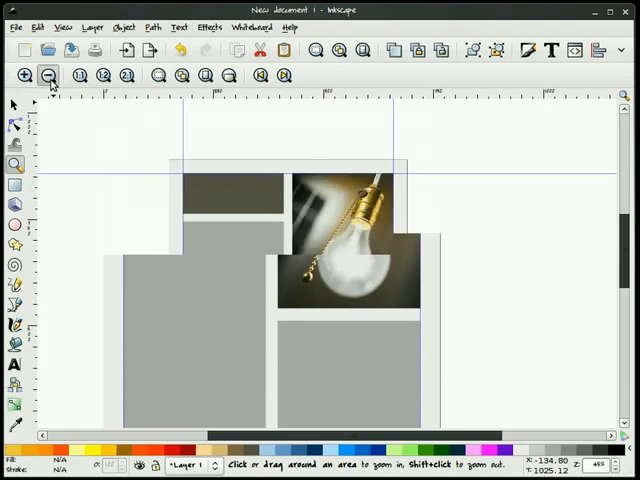
{"action": "left_click", "coordinate": [48, 76]}
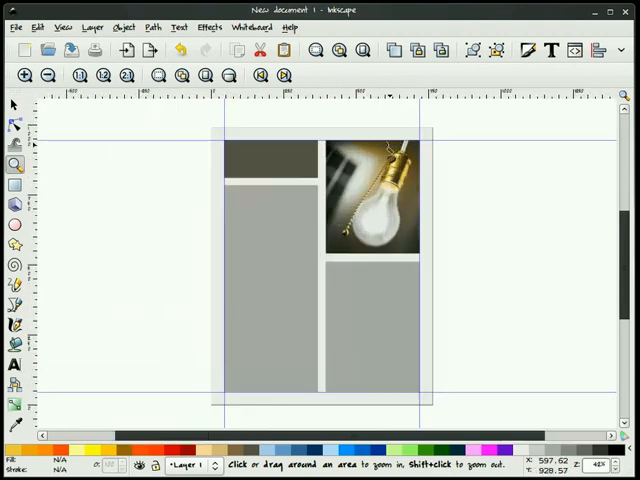
{"action": "left_click", "coordinate": [16, 104]}
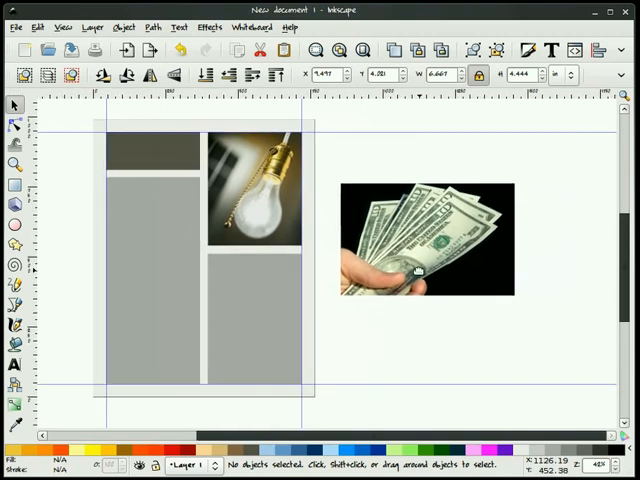
Try the money photo on the lower column, move it back beside the page and size it to 1.9
{"action": "left_click", "coordinate": [428, 236]}
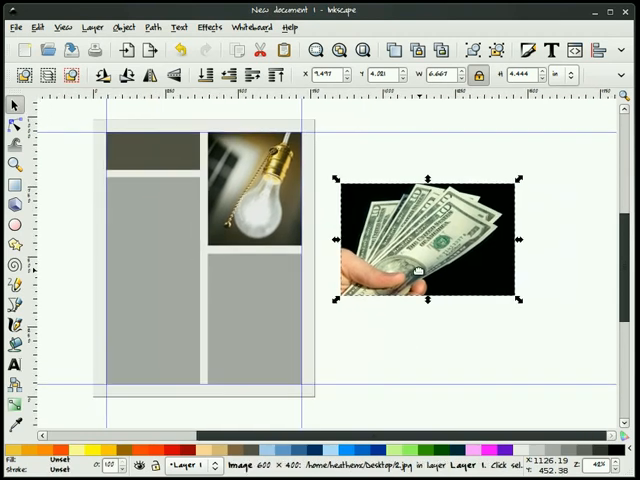
{"action": "mouse_move", "coordinate": [484, 76]}
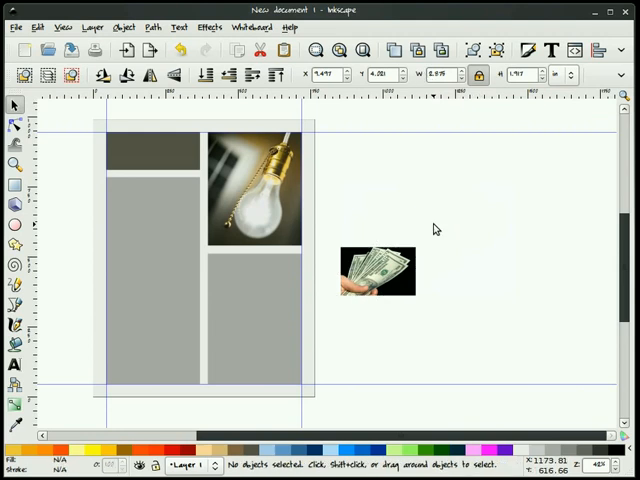
{"action": "left_click_drag", "start_coordinate": [380, 270], "coordinate": [196, 320]}
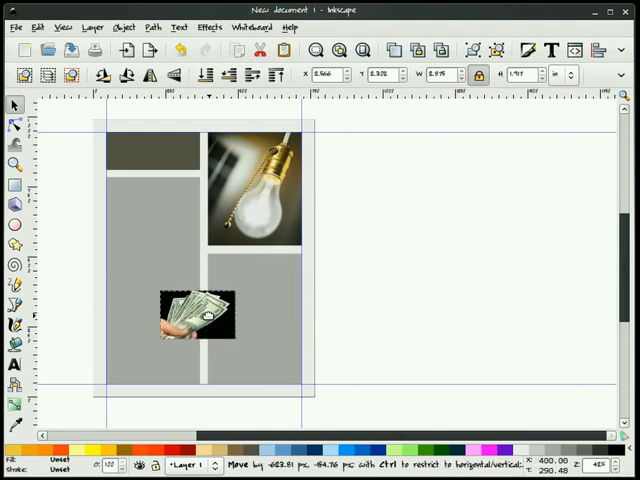
{"action": "left_click_drag", "start_coordinate": [196, 312], "coordinate": [396, 300]}
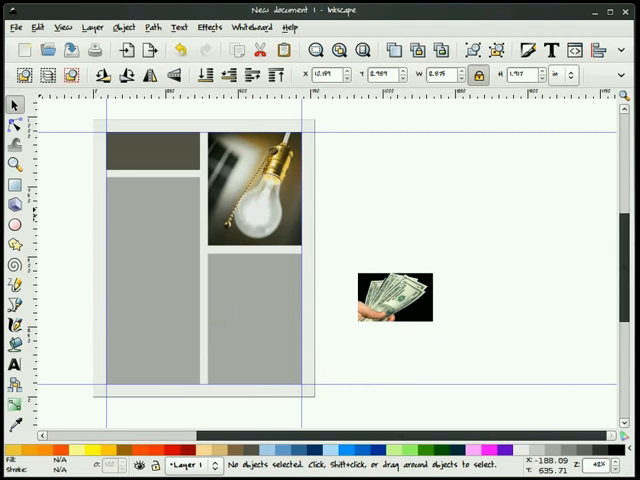
{"action": "left_click", "coordinate": [392, 298]}
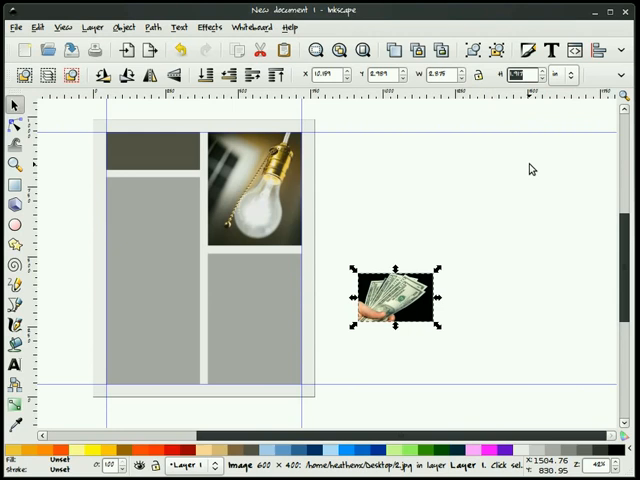
{"action": "type", "text": "1.9"}
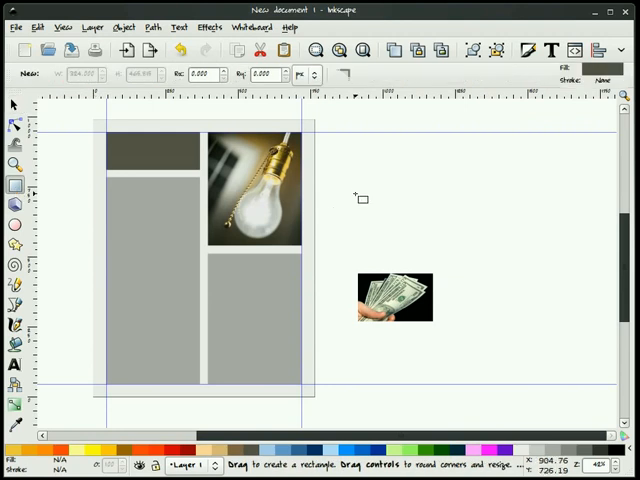
Draw a small dark rectangle near the money photo and enlarge it into a frame
{"action": "left_click_drag", "start_coordinate": [356, 188], "coordinate": [410, 236]}
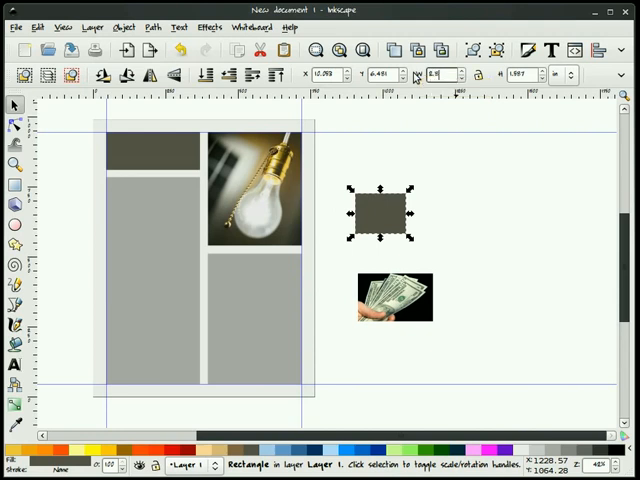
{"action": "left_click_drag", "start_coordinate": [408, 212], "coordinate": [430, 212]}
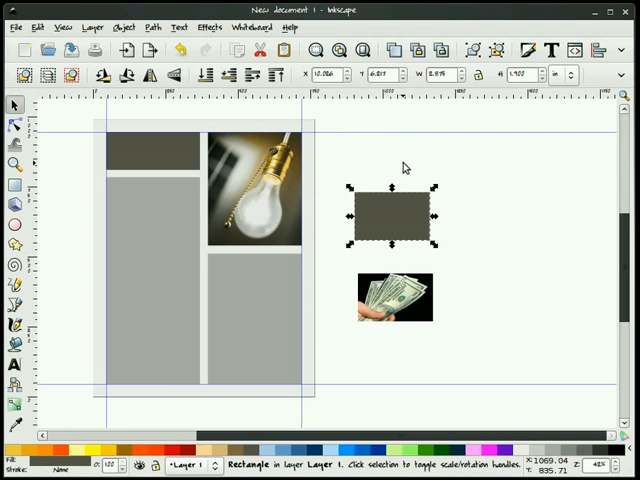
{"action": "right_click", "coordinate": [400, 216]}
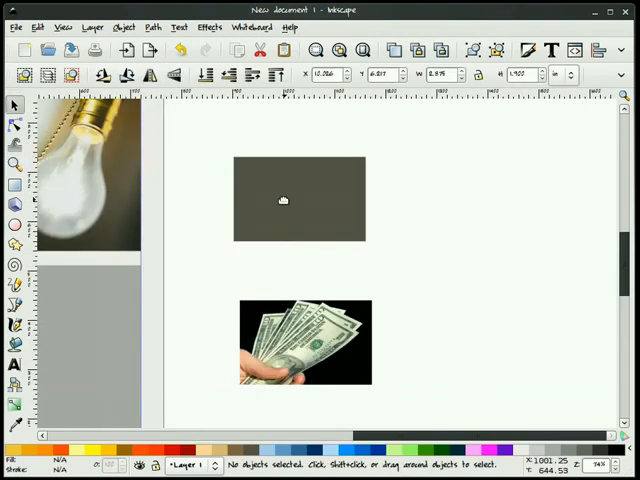
{"action": "left_click_drag", "start_coordinate": [300, 200], "coordinate": [330, 304]}
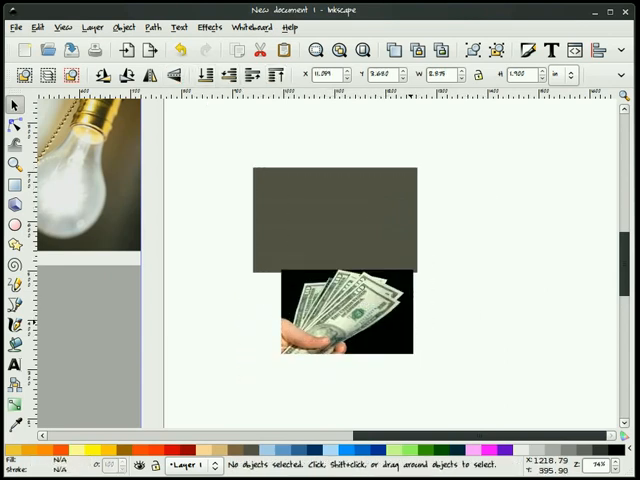
Move the money photo onto the dark rectangle and adjust it to frame the photo
{"action": "left_click_drag", "start_coordinate": [340, 316], "coordinate": [336, 220]}
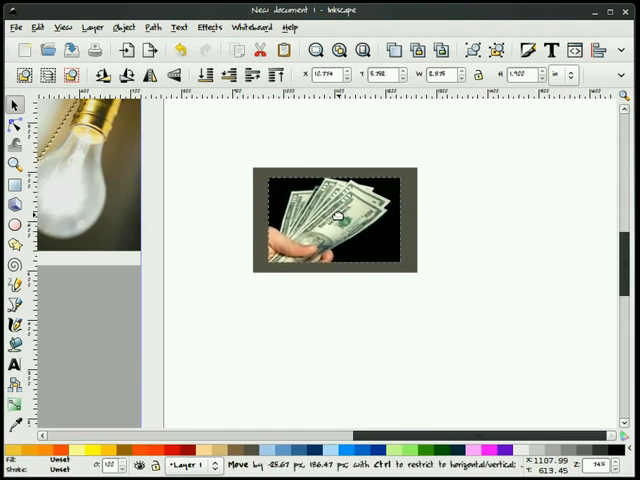
{"action": "left_click_drag", "start_coordinate": [336, 220], "coordinate": [330, 222]}
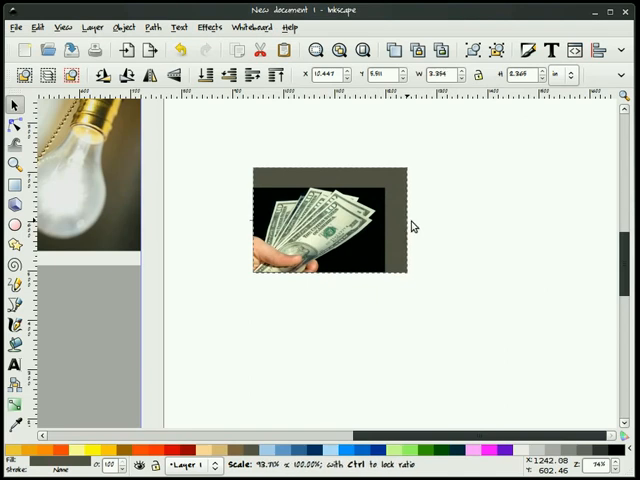
{"action": "left_click", "coordinate": [436, 240]}
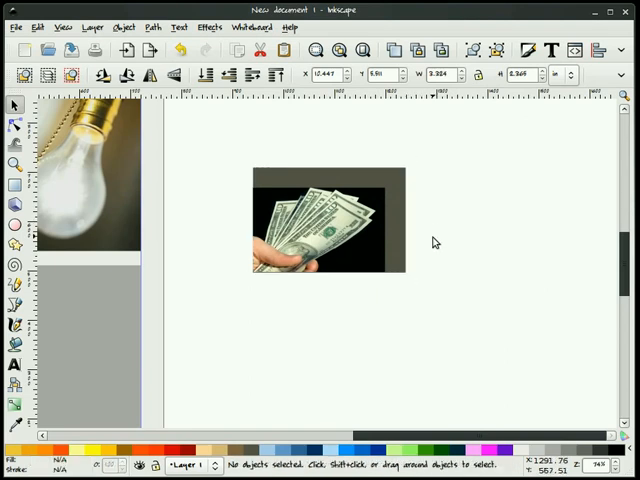
{"action": "left_click_drag", "start_coordinate": [316, 222], "coordinate": [330, 224]}
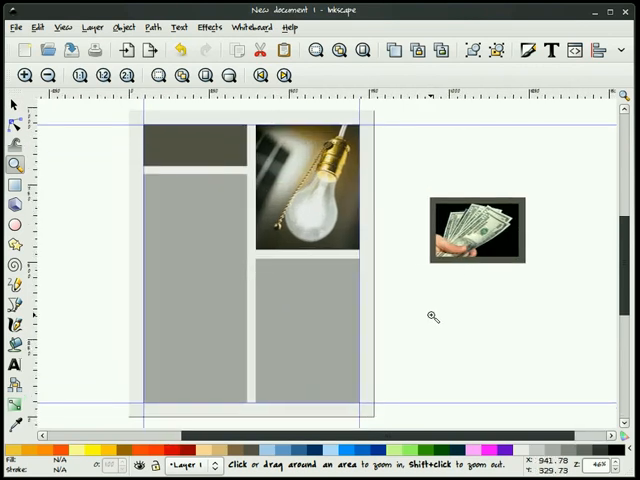
Center the money photo on its dark frame with Align and Distribute
{"action": "left_click", "coordinate": [16, 104]}
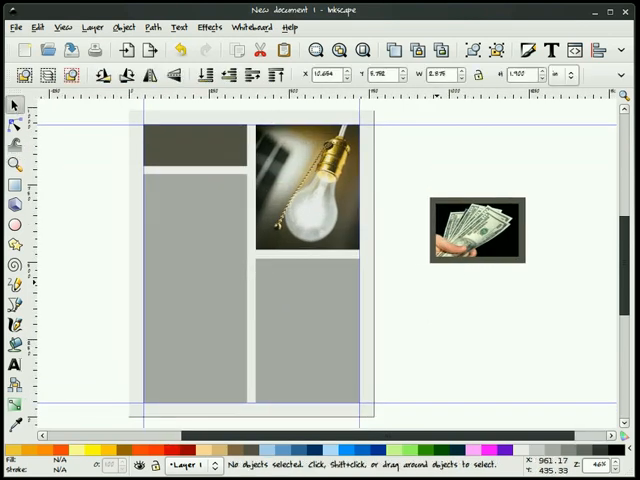
{"action": "left_click", "coordinate": [476, 232]}
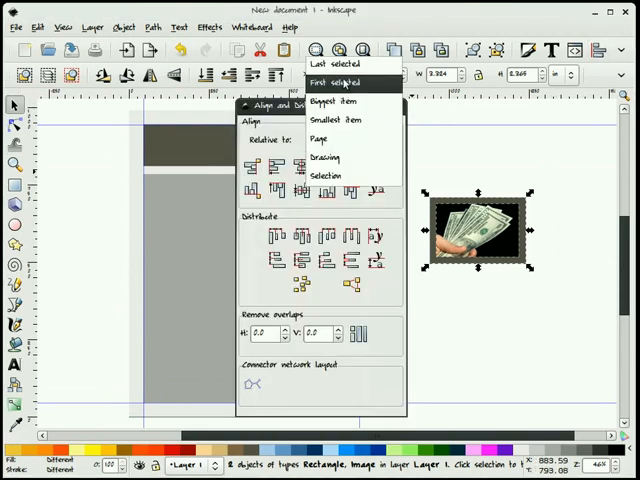
{"action": "left_click", "coordinate": [330, 140]}
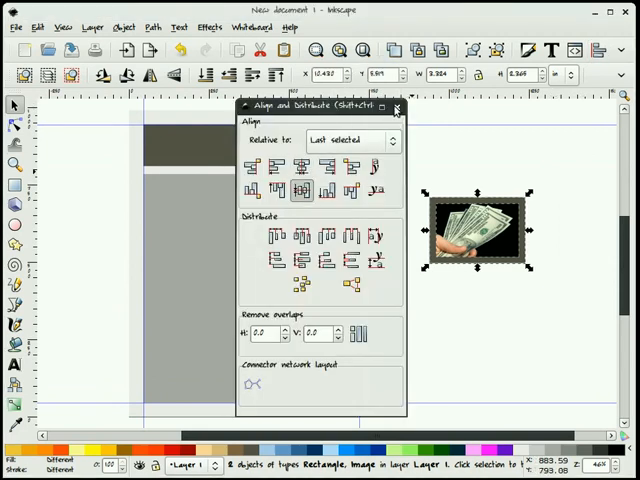
{"action": "left_click", "coordinate": [396, 108]}
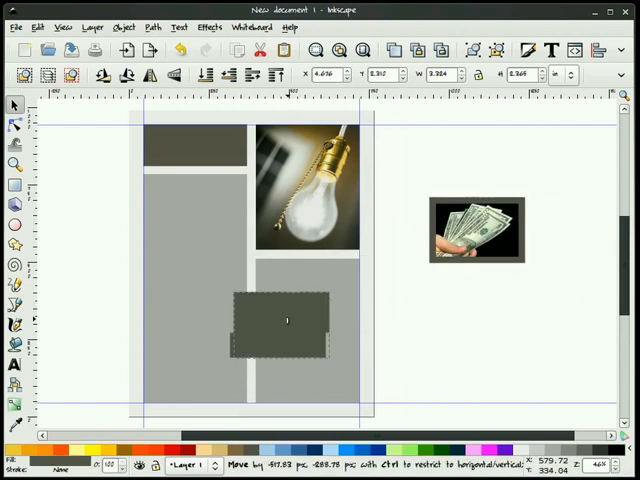
Move a dark rectangle across the lower grey columns on the page
{"action": "left_click_drag", "start_coordinate": [290, 320], "coordinate": [230, 324]}
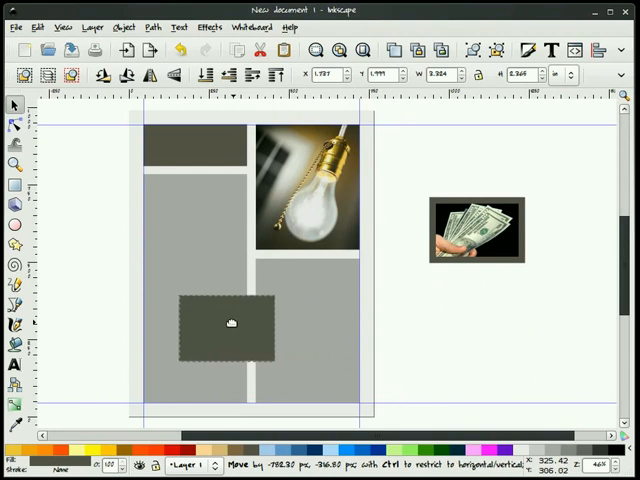
{"action": "left_click_drag", "start_coordinate": [228, 324], "coordinate": [224, 324]}
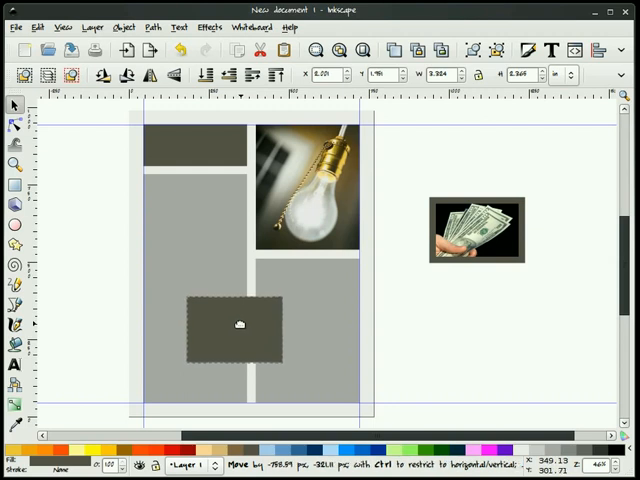
{"action": "left_click", "coordinate": [464, 318]}
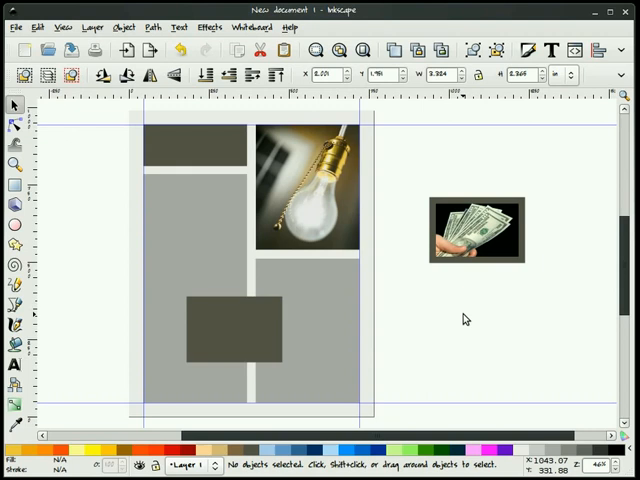
{"action": "left_click", "coordinate": [234, 328]}
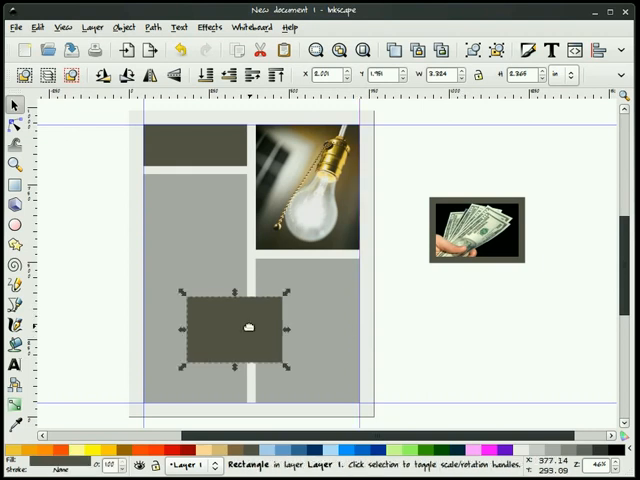
Combine the dark rectangle with the grey columns via a Path boolean, then adjust the rectangle beside the page
{"action": "right_click", "coordinate": [248, 340]}
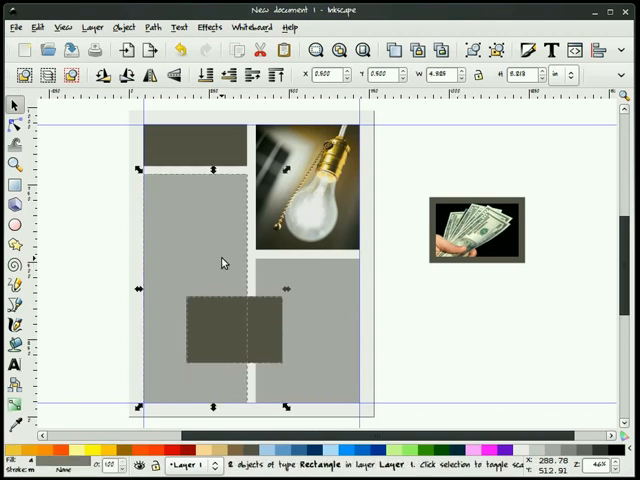
{"action": "left_click", "coordinate": [152, 28]}
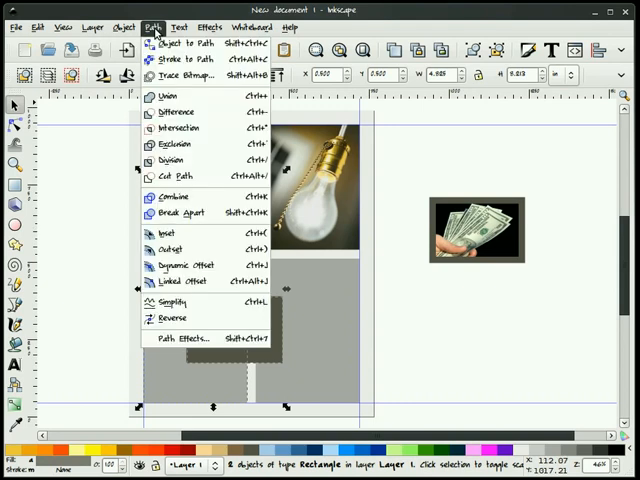
{"action": "left_click", "coordinate": [160, 96]}
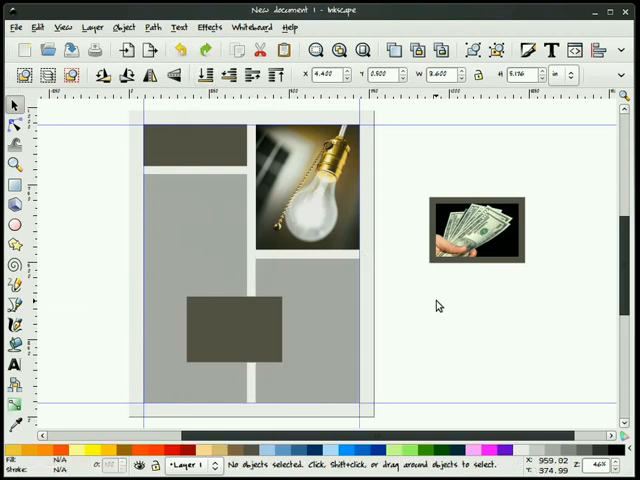
{"action": "left_click", "coordinate": [476, 232]}
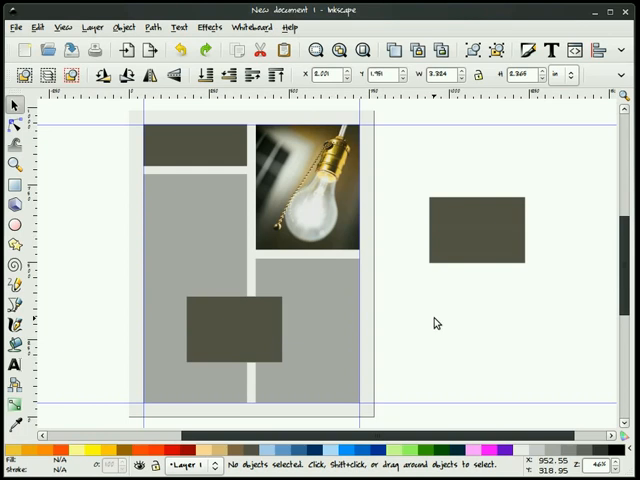
{"action": "left_click", "coordinate": [232, 332]}
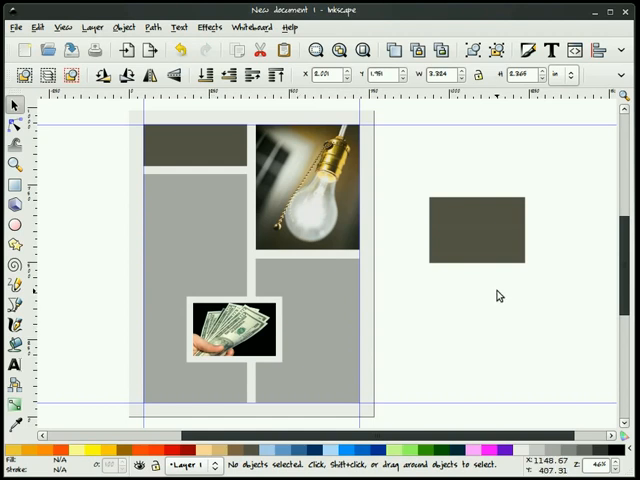
{"action": "mouse_move", "coordinate": [494, 300]}
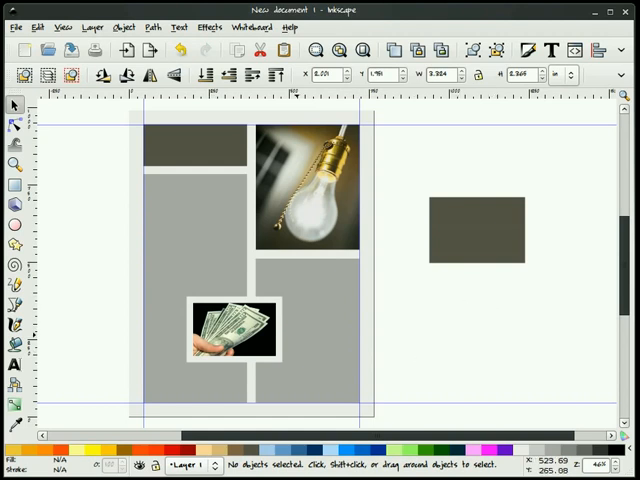
{"action": "mouse_move", "coordinate": [176, 232]}
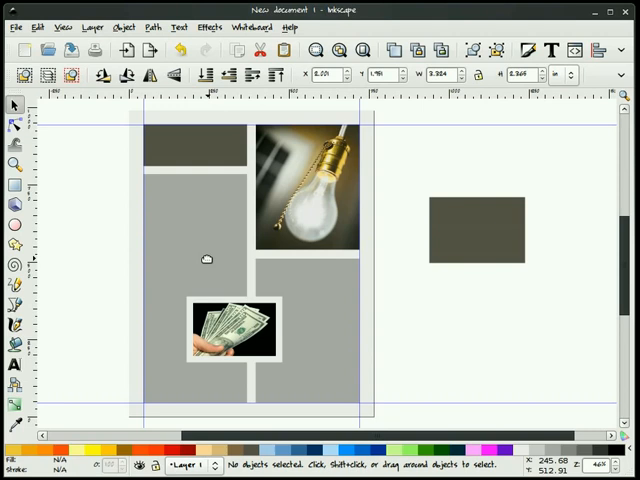
{"action": "mouse_move", "coordinate": [452, 348]}
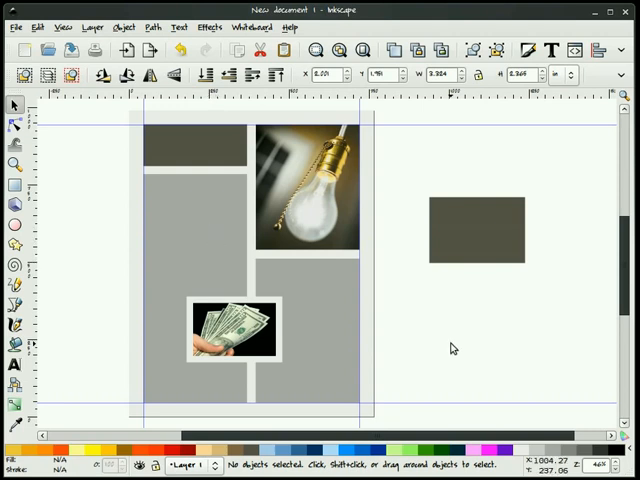
{"action": "mouse_move", "coordinate": [452, 348]}
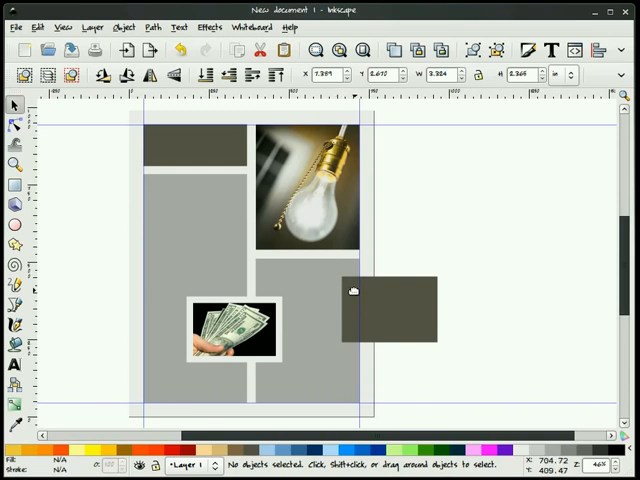
Move the spare dark rectangle back off the page, further right and higher than before
{"action": "left_click_drag", "start_coordinate": [390, 312], "coordinate": [512, 208]}
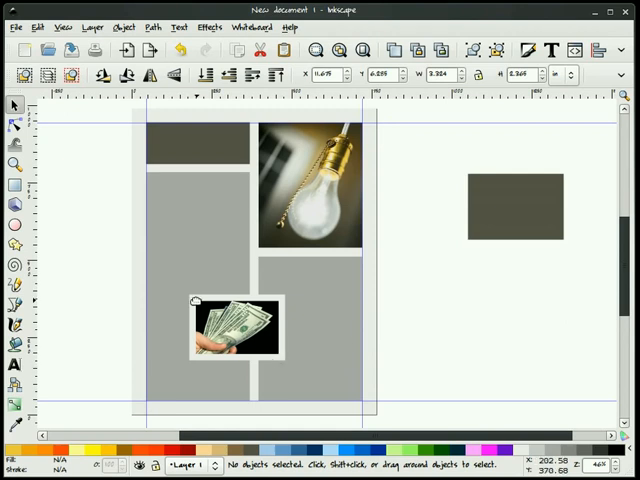
{"action": "mouse_move", "coordinate": [452, 360]}
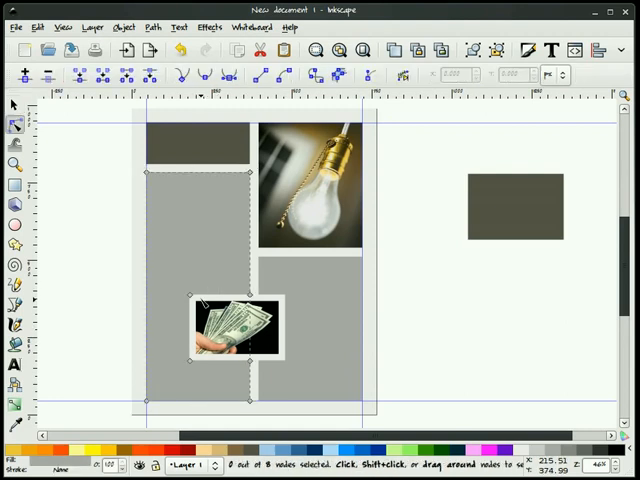
{"action": "mouse_move", "coordinate": [196, 302]}
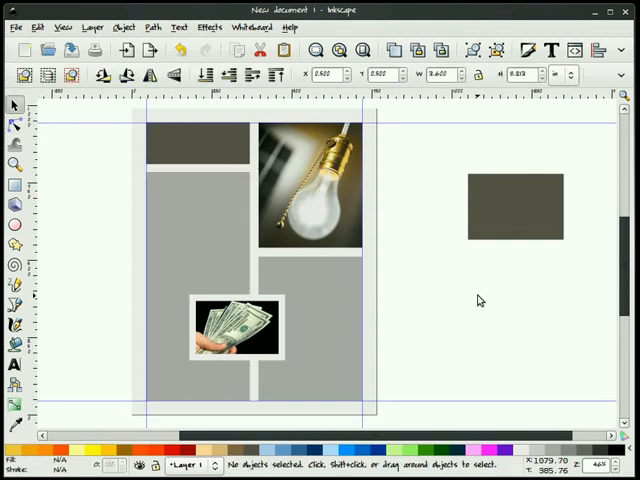
Select the spare dark rectangle beside the page and delete it
{"action": "left_click", "coordinate": [512, 210]}
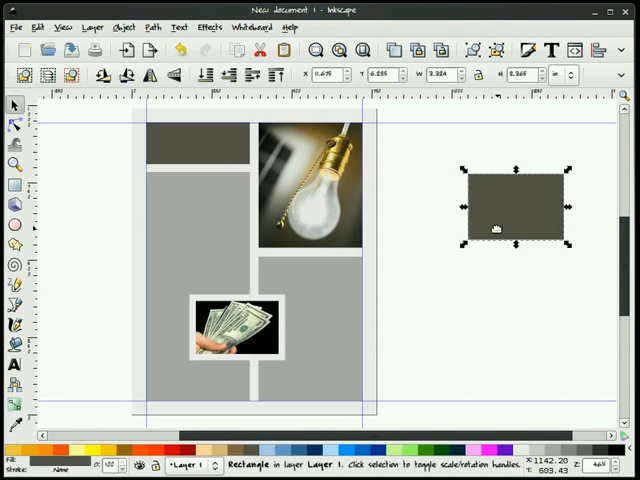
{"action": "key", "text": "Delete"}
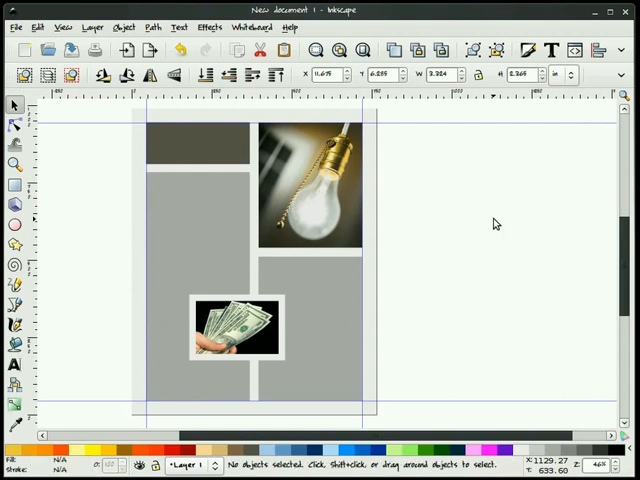
{"action": "mouse_move", "coordinate": [470, 238]}
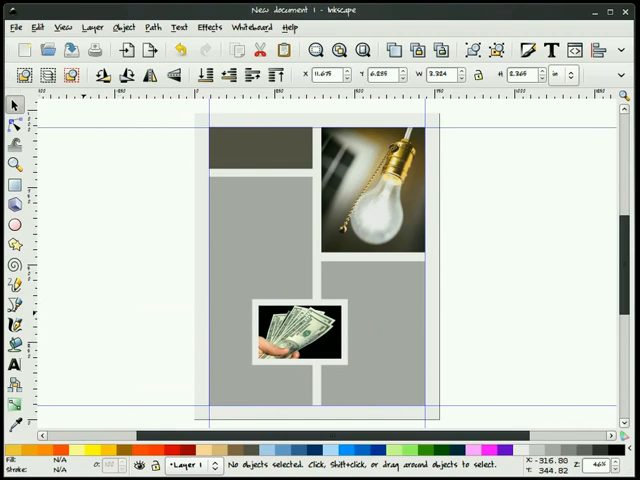
Create a text object left of the page reading "How to Make Money from that Great Idea" on two lines
{"action": "left_click", "coordinate": [14, 366]}
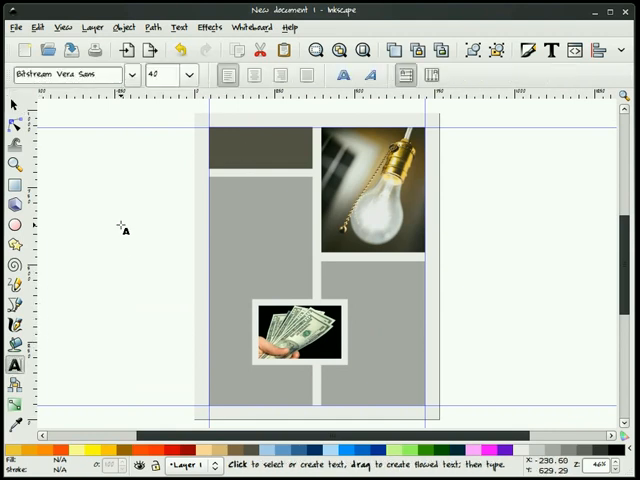
{"action": "mouse_move", "coordinate": [248, 152]}
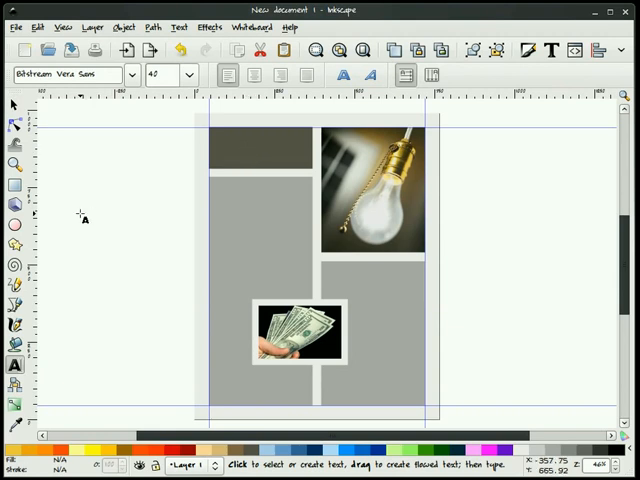
{"action": "left_click", "coordinate": [80, 208]}
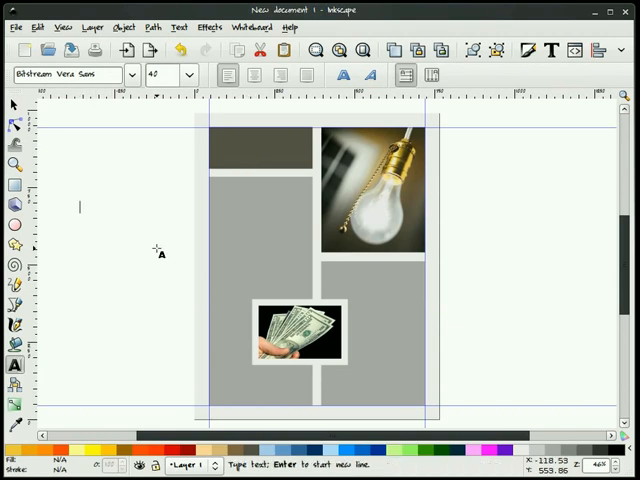
{"action": "type", "text": "How to"}
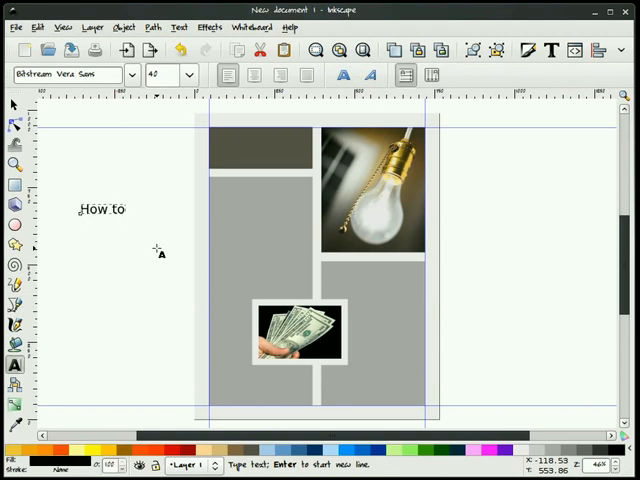
{"action": "type", "text": "Make MOn"}
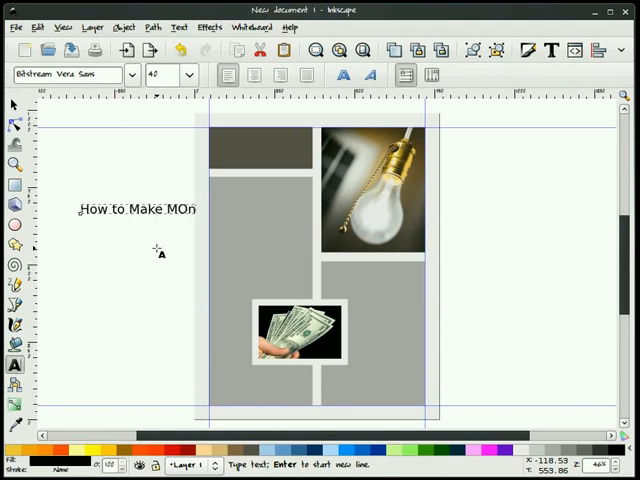
{"action": "key", "text": "BackSpace"}
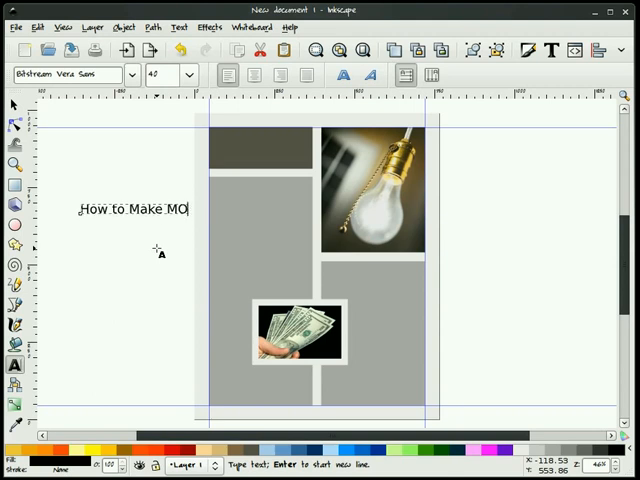
{"action": "type", "text": "ney"}
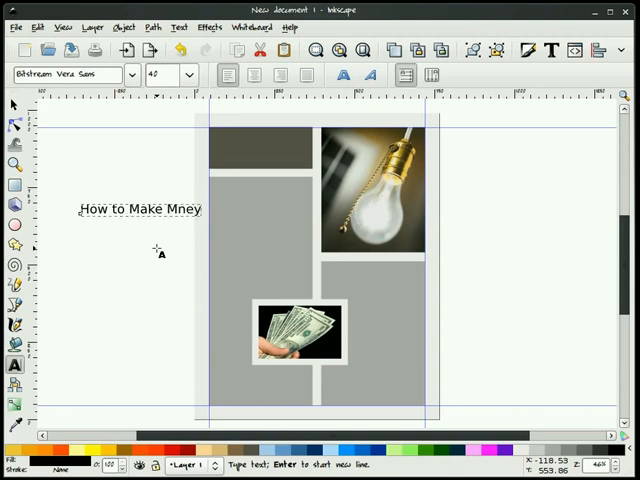
{"action": "type", "text": "from"}
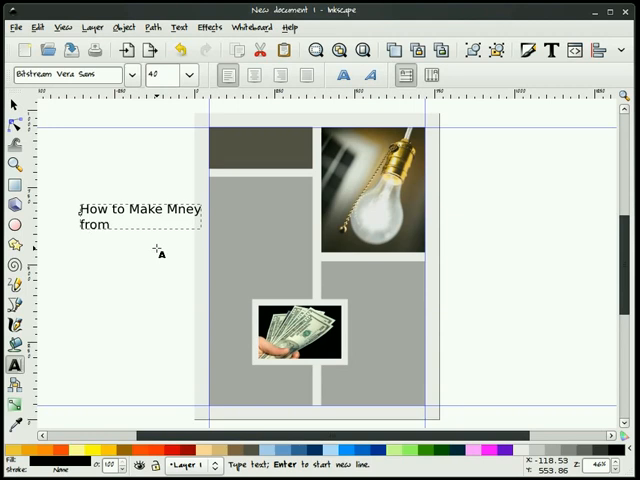
{"action": "type", "text": "that Great"}
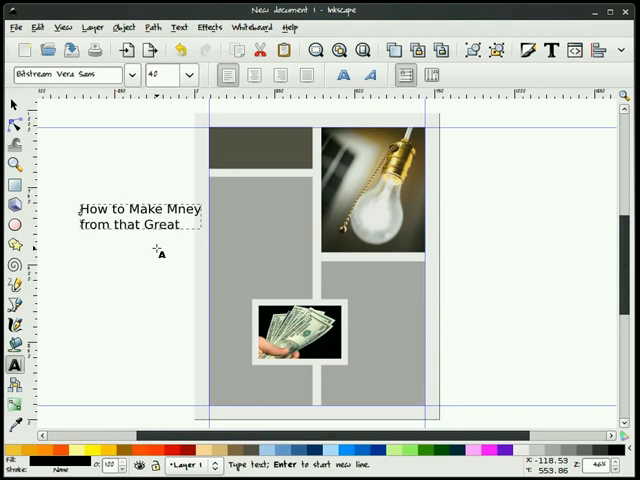
{"action": "type", "text": "Idea"}
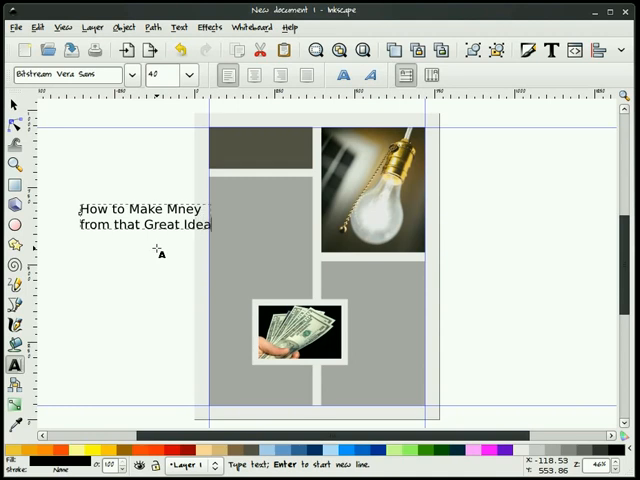
{"action": "left_click", "coordinate": [16, 104]}
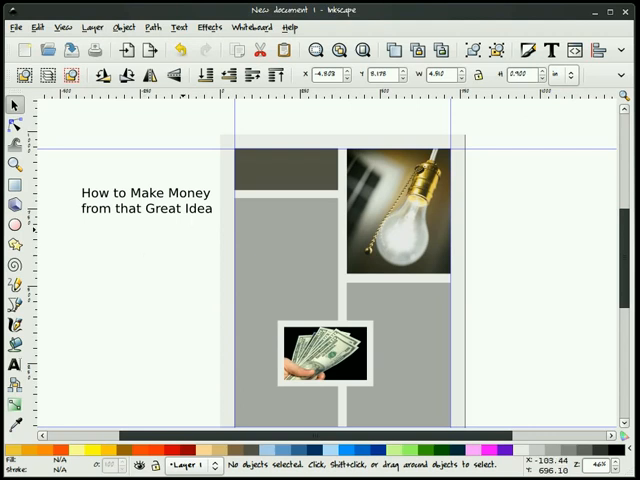
{"action": "mouse_move", "coordinate": [192, 256]}
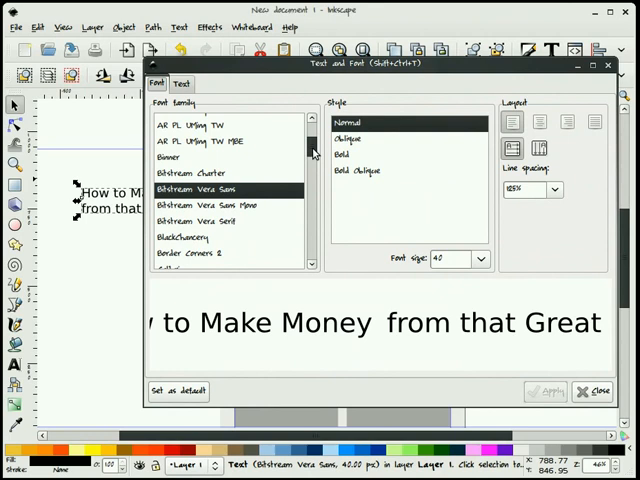
Set the headline to Georgia Bold at size 42 in Text and Font and apply it
{"action": "scroll", "scroll_direction": "down", "scroll_amount": 3}
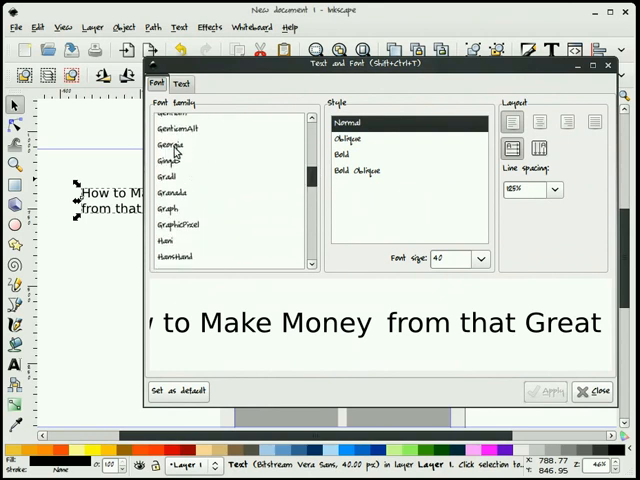
{"action": "left_click", "coordinate": [172, 146]}
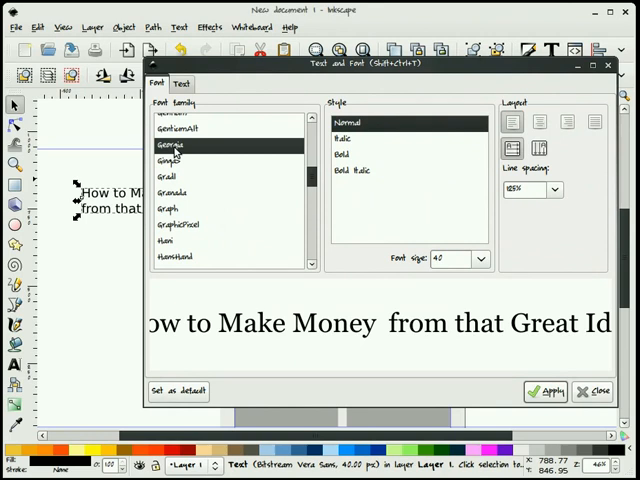
{"action": "left_click", "coordinate": [348, 156]}
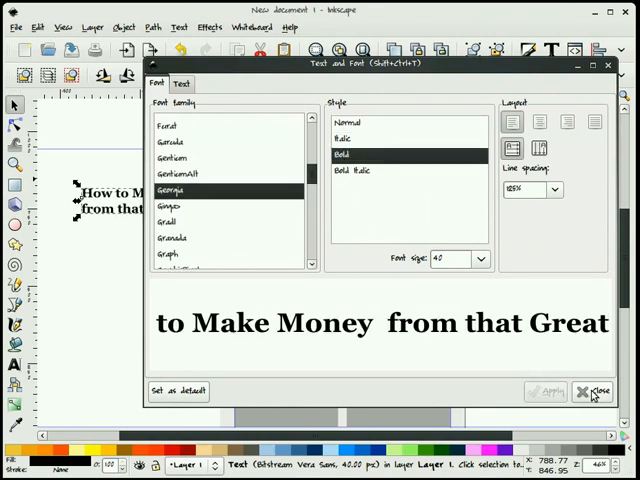
{"action": "left_click", "coordinate": [592, 392]}
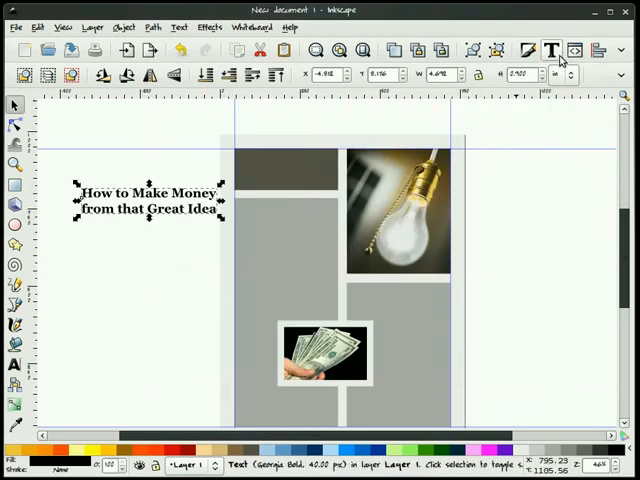
{"action": "left_click", "coordinate": [560, 50]}
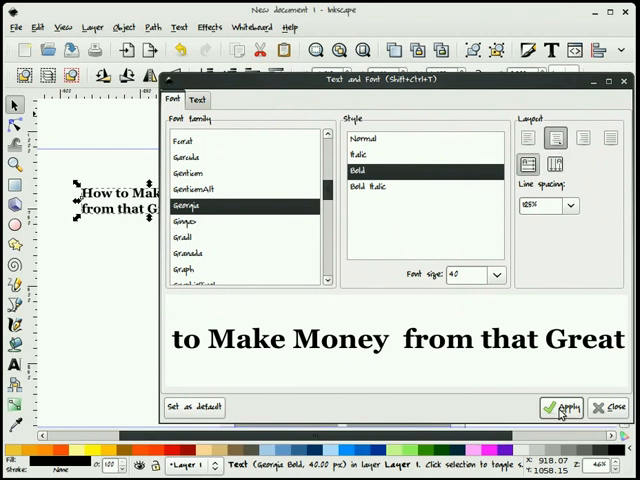
{"action": "left_click", "coordinate": [612, 408]}
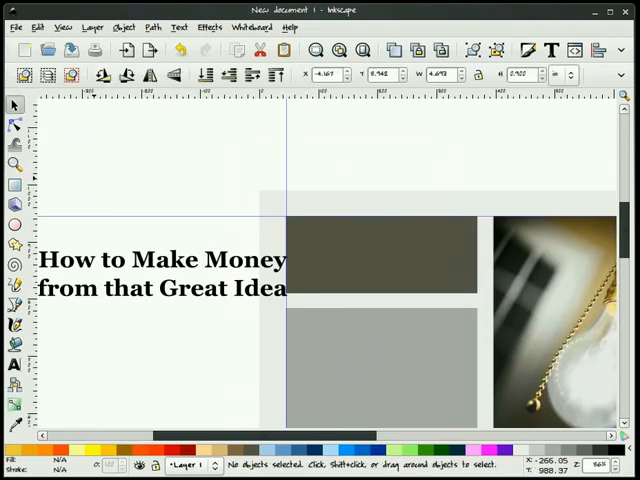
Drag the bold headline onto the dark grey header block at the top of the left column
{"action": "left_click_drag", "start_coordinate": [164, 270], "coordinate": [390, 260]}
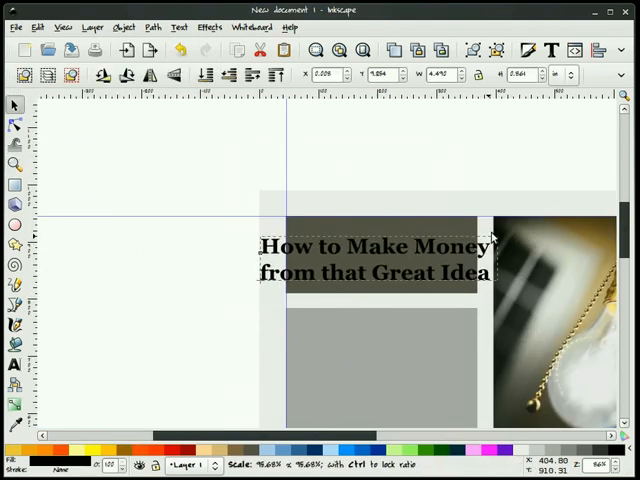
{"action": "left_click_drag", "start_coordinate": [376, 258], "coordinate": [356, 244]}
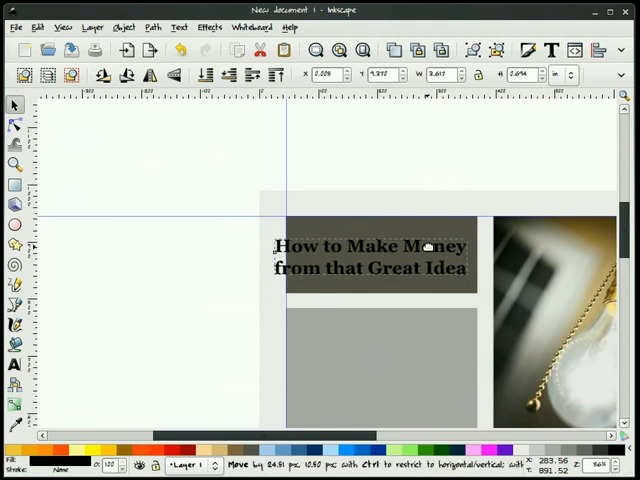
{"action": "left_click_drag", "start_coordinate": [370, 256], "coordinate": [380, 256]}
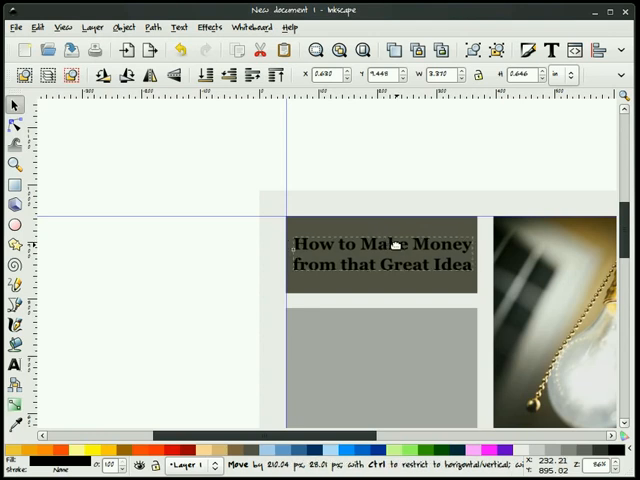
{"action": "left_click_drag", "start_coordinate": [384, 256], "coordinate": [268, 256]}
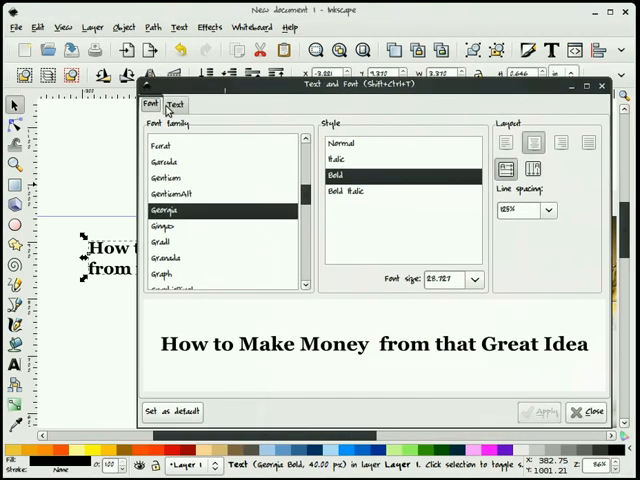
Add a third line "of Yours" to the headline in Text and Font and apply it
{"action": "left_click", "coordinate": [176, 104]}
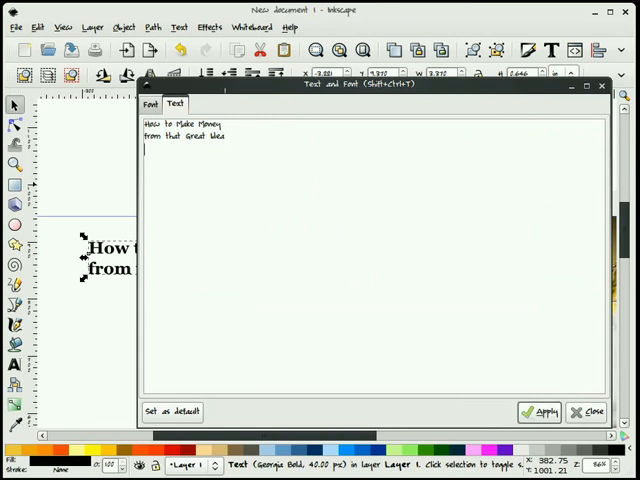
{"action": "type", "text": "of You"}
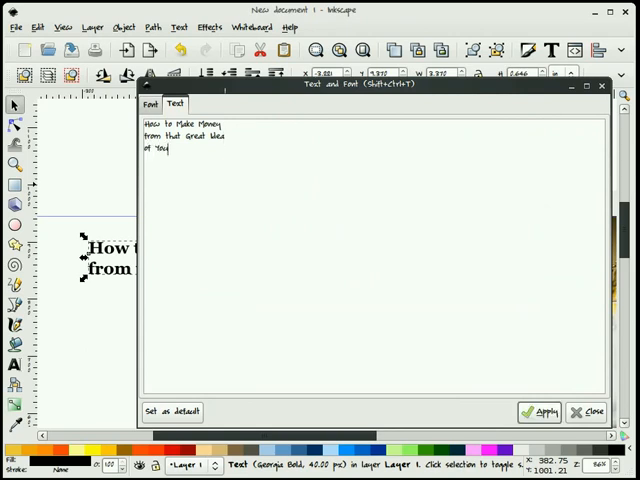
{"action": "type", "text": "rs"}
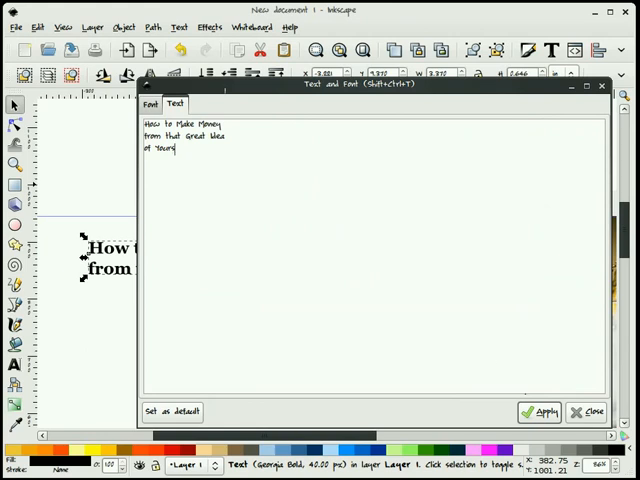
{"action": "left_click", "coordinate": [540, 412]}
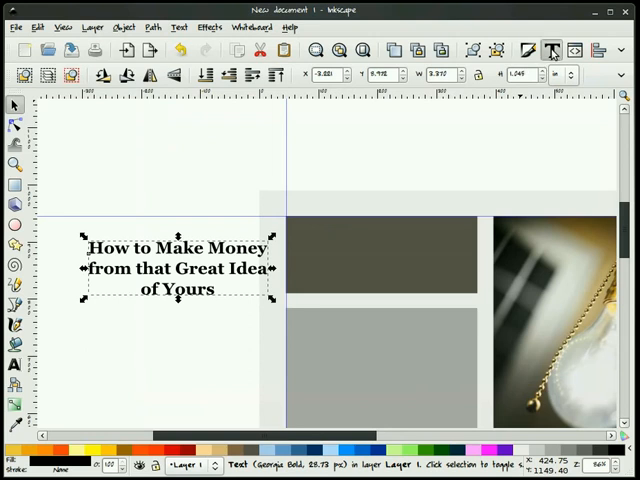
{"action": "left_click", "coordinate": [552, 50]}
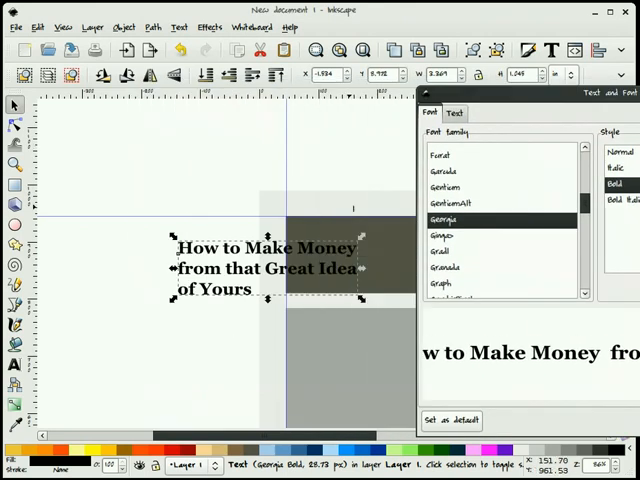
Move the three-line headline onto the dark grey header block and select the block
{"action": "left_click_drag", "start_coordinate": [256, 268], "coordinate": [356, 258]}
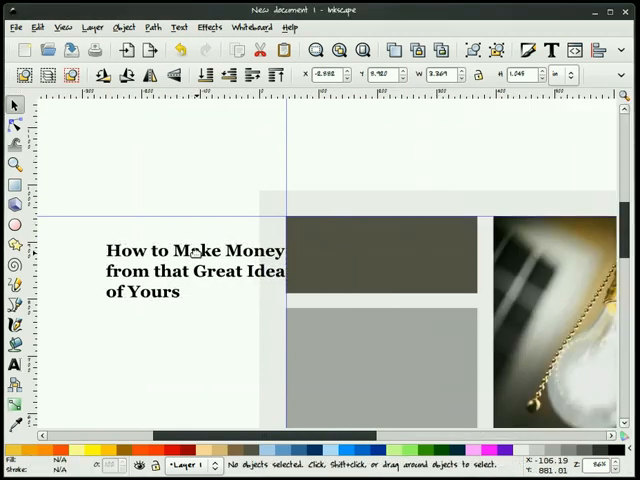
{"action": "left_click_drag", "start_coordinate": [190, 270], "coordinate": [376, 264]}
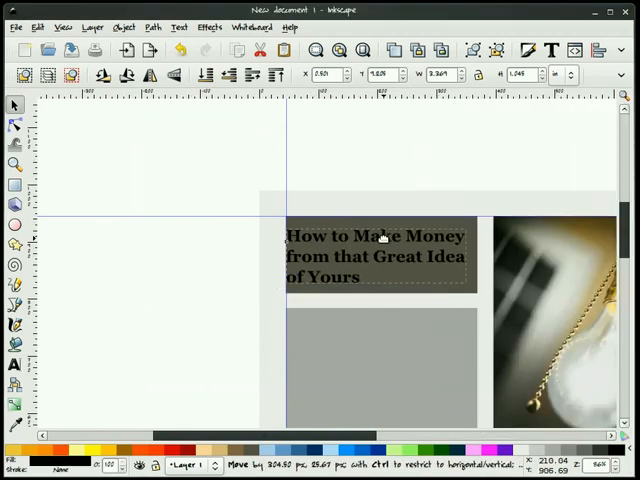
{"action": "left_click_drag", "start_coordinate": [376, 264], "coordinate": [384, 264]}
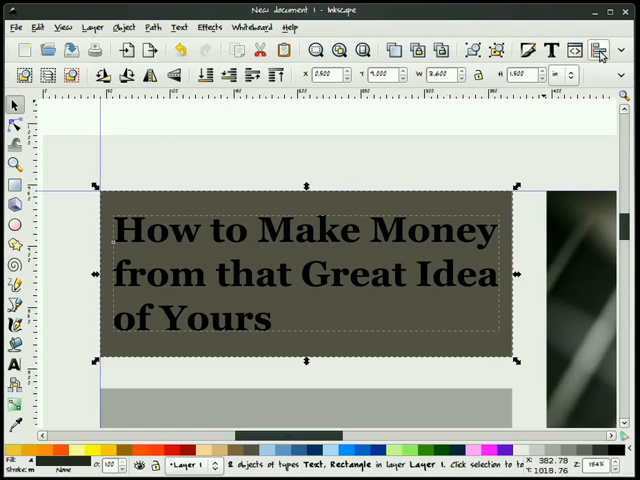
{"action": "left_click", "coordinate": [598, 50]}
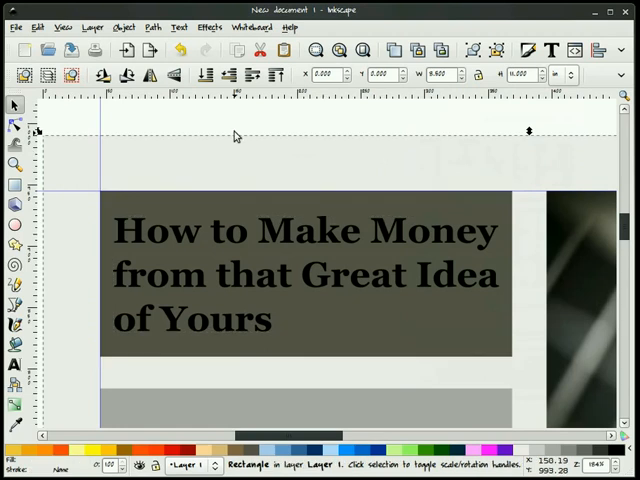
Select the headline with the header block and centre it horizontally and vertically via Align and Distribute
{"action": "left_click", "coordinate": [216, 236]}
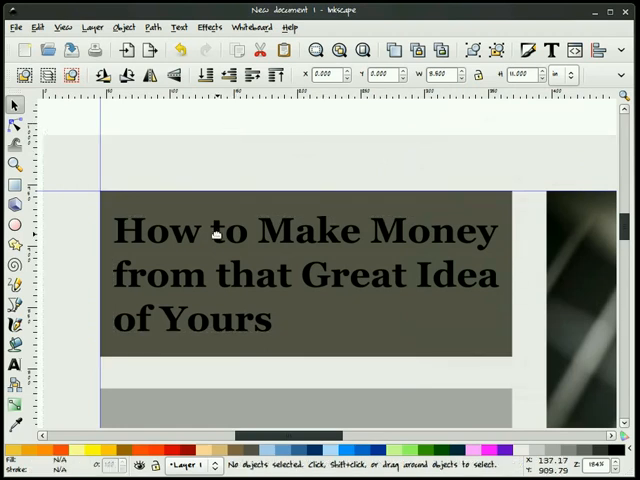
{"action": "left_click", "coordinate": [300, 276]}
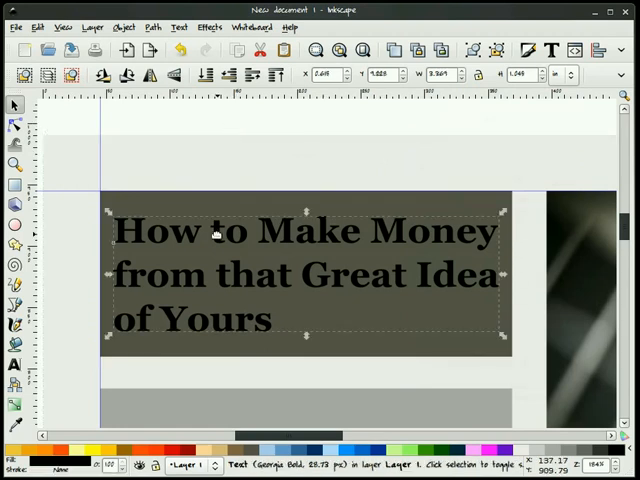
{"action": "left_click_drag", "start_coordinate": [308, 340], "coordinate": [308, 362]}
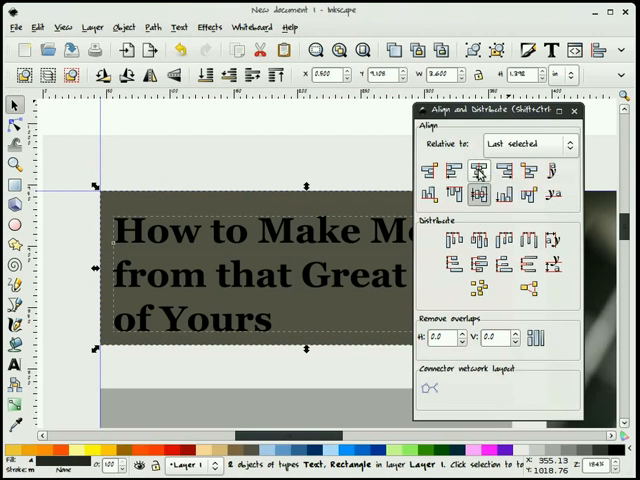
{"action": "left_click", "coordinate": [478, 194]}
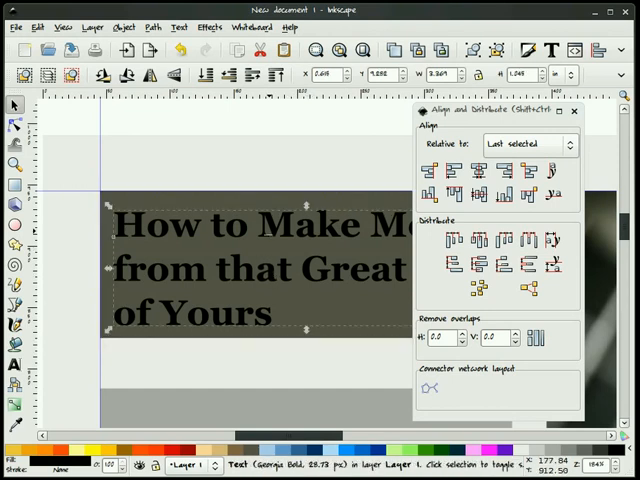
{"action": "left_click", "coordinate": [504, 170]}
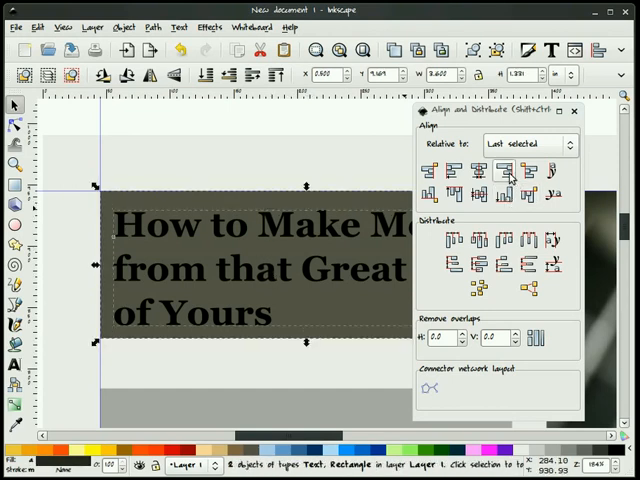
{"action": "left_click", "coordinate": [504, 192]}
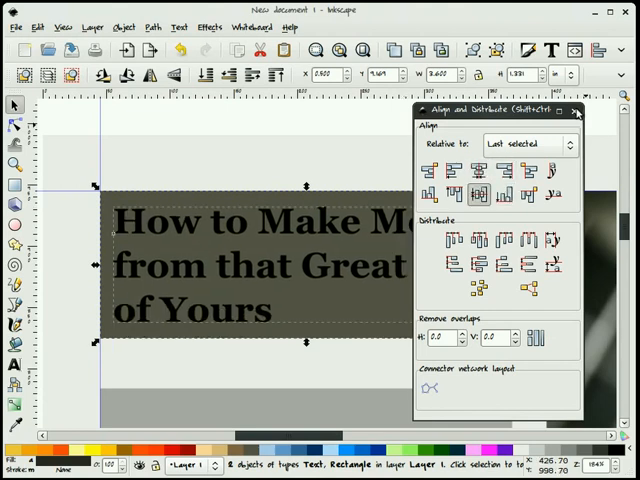
{"action": "left_click", "coordinate": [576, 112]}
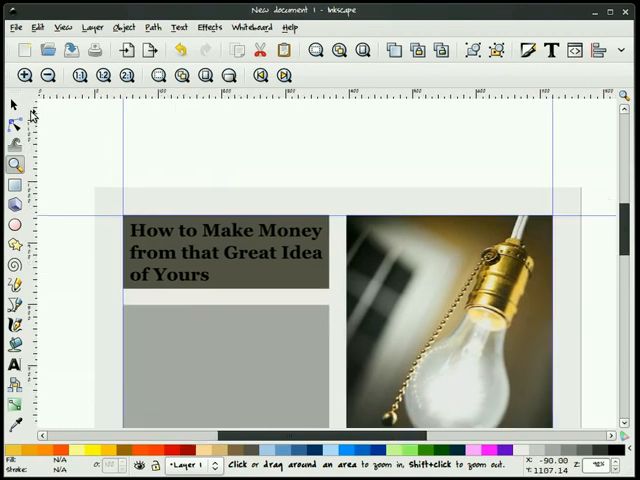
Select the dark grey header block behind the headline
{"action": "left_click", "coordinate": [224, 252]}
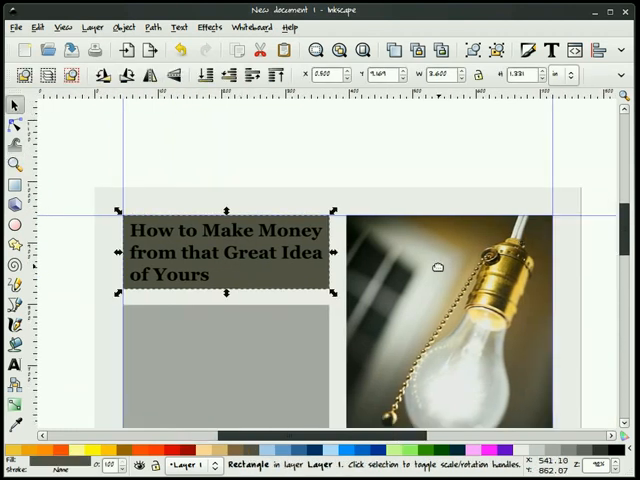
{"action": "mouse_move", "coordinate": [456, 156]}
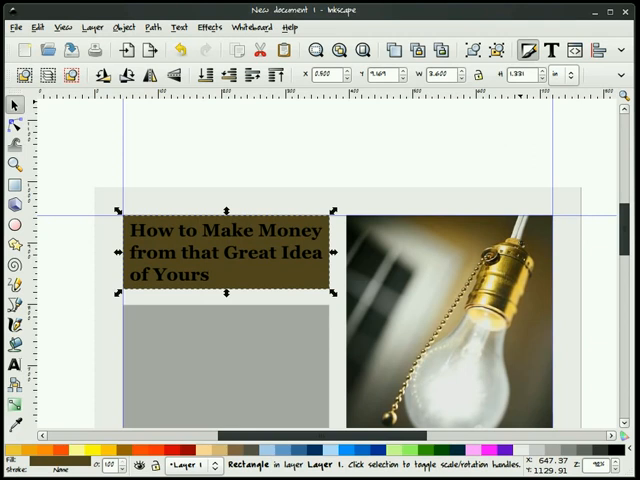
Give the header block a dark brown radial gradient fill in Fill and Stroke
{"action": "left_click", "coordinate": [528, 50]}
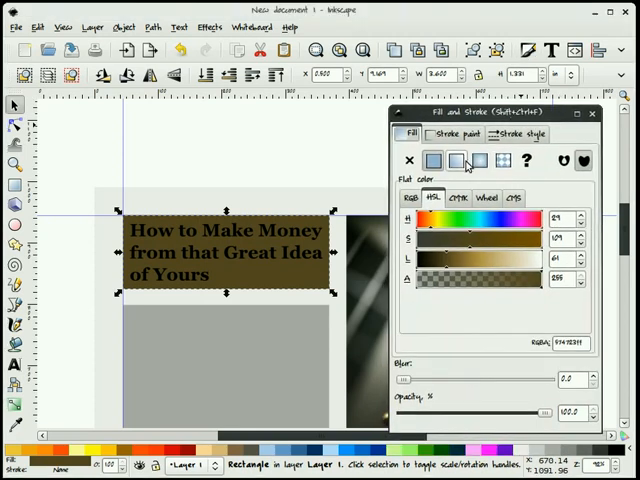
{"action": "left_click", "coordinate": [480, 160]}
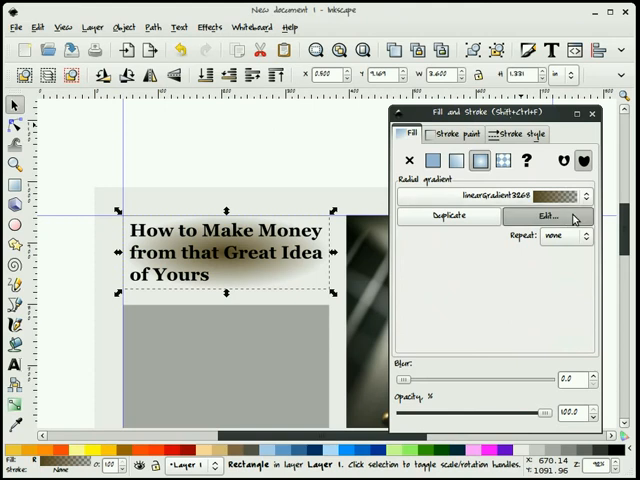
{"action": "left_click", "coordinate": [546, 216]}
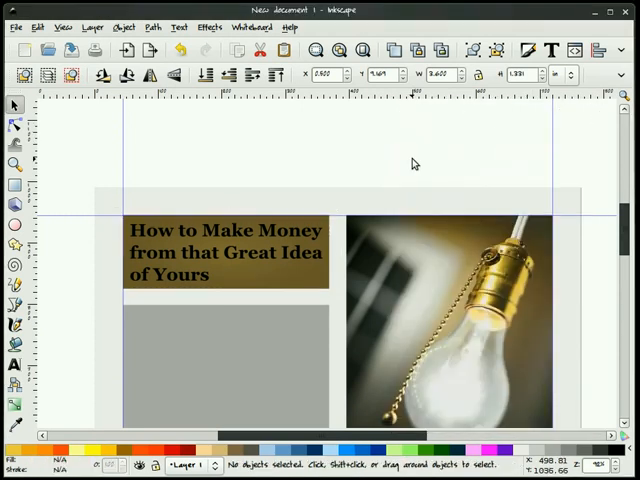
Fill the three-line headline text with white from the palette swatch and deselect it
{"action": "left_click", "coordinate": [224, 258]}
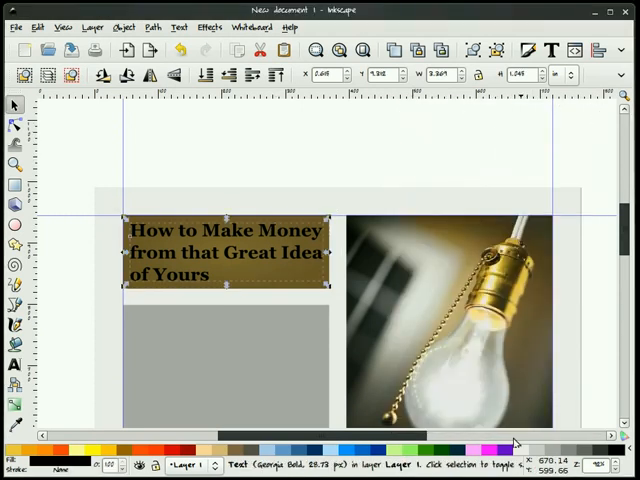
{"action": "left_click", "coordinate": [284, 178]}
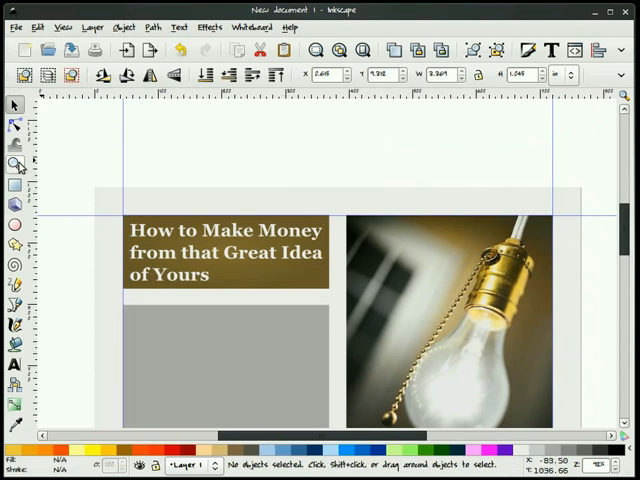
{"action": "left_click", "coordinate": [16, 164]}
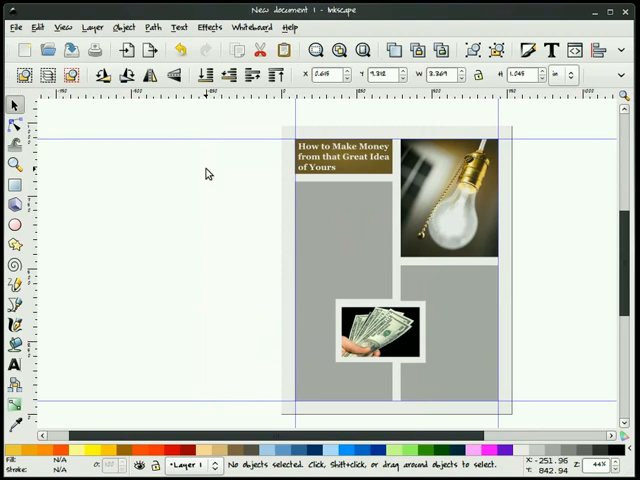
Generate lorem ipsum placeholder paragraphs with the Extensions > Text > Lorem ipsum tool
{"action": "left_click", "coordinate": [208, 28]}
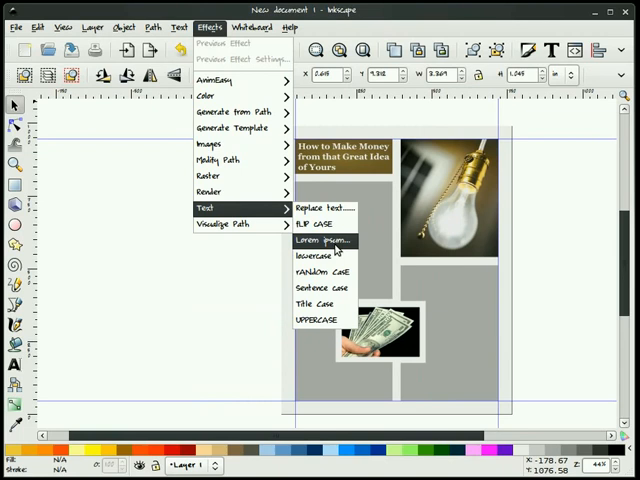
{"action": "left_click", "coordinate": [320, 240]}
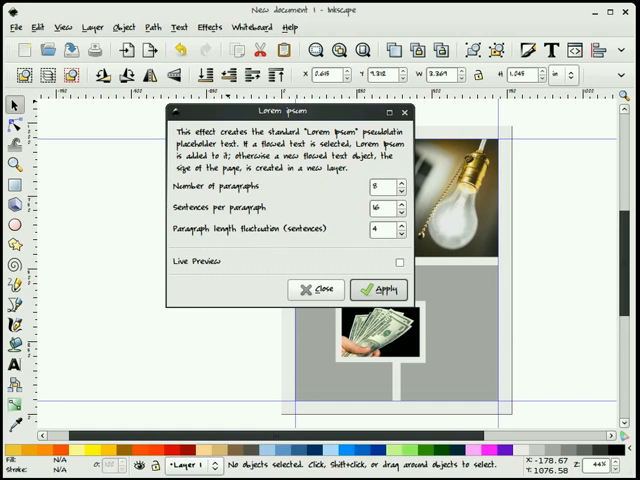
{"action": "left_click", "coordinate": [378, 288]}
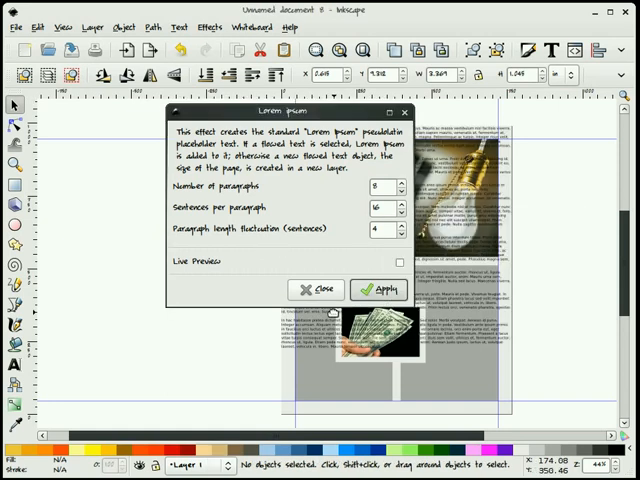
{"action": "left_click", "coordinate": [378, 288]}
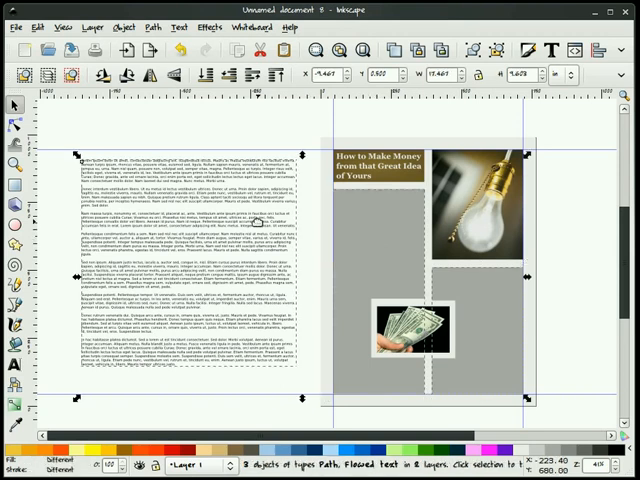
Flow the lorem ipsum text into the grey page column frames
{"action": "left_click", "coordinate": [182, 28]}
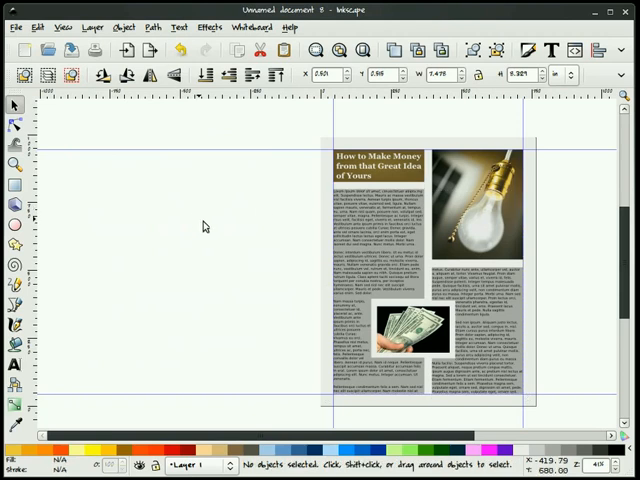
{"action": "scroll", "scroll_direction": "right", "scroll_amount": 3}
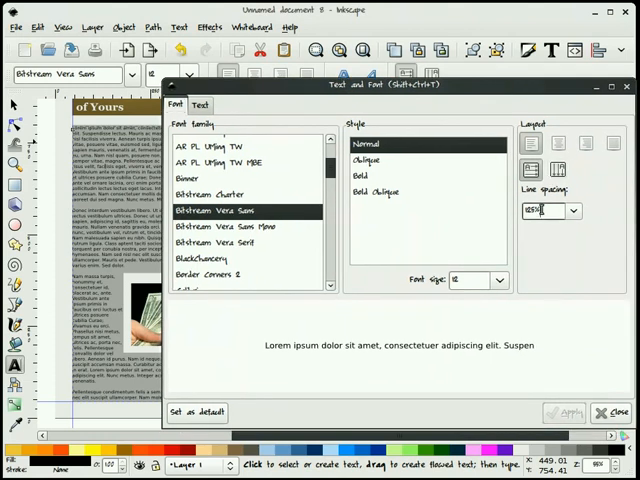
Open up the body text's line spacing and apply the Granada typeface
{"action": "left_click", "coordinate": [572, 210]}
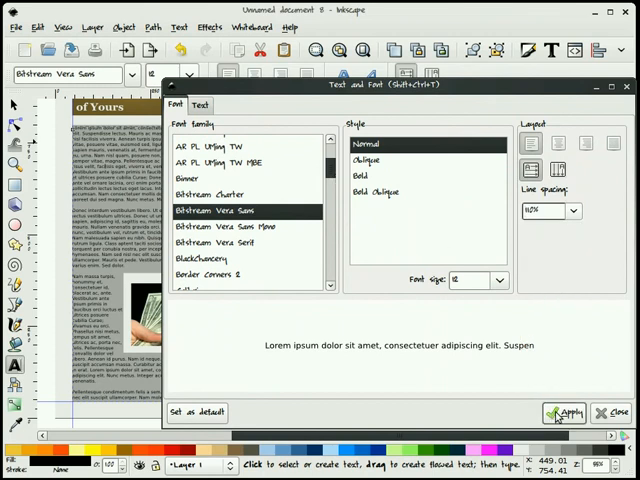
{"action": "scroll", "scroll_direction": "down", "scroll_amount": 3}
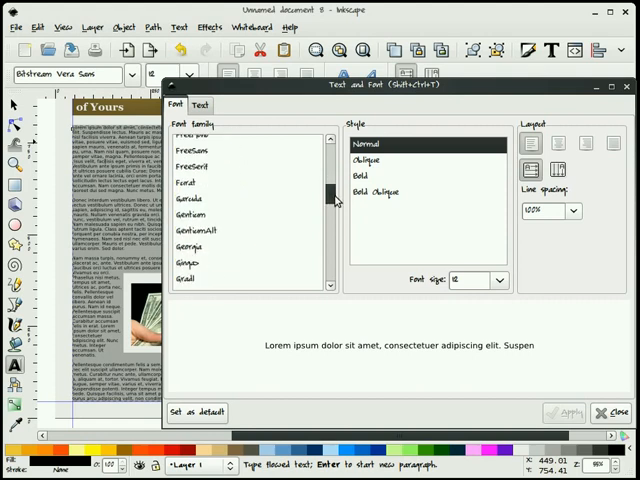
{"action": "scroll", "scroll_direction": "down", "scroll_amount": 3}
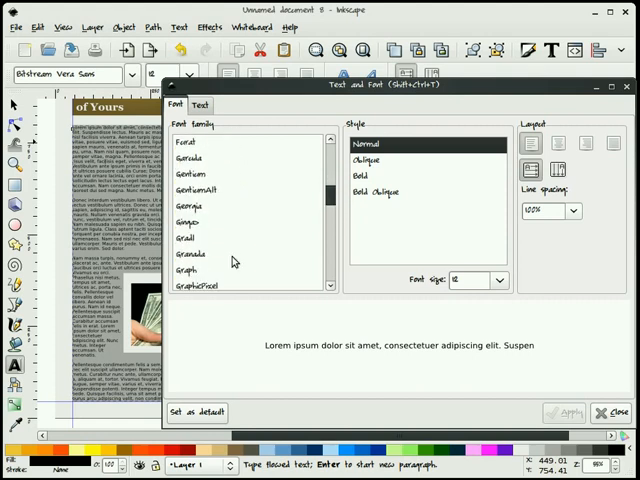
{"action": "left_click", "coordinate": [196, 252]}
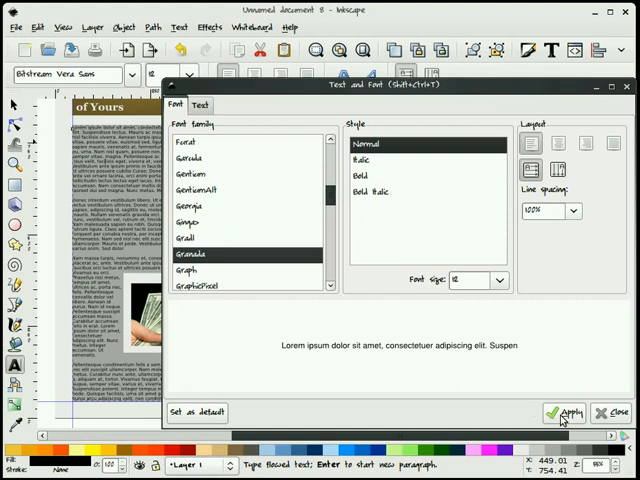
{"action": "left_click", "coordinate": [568, 412]}
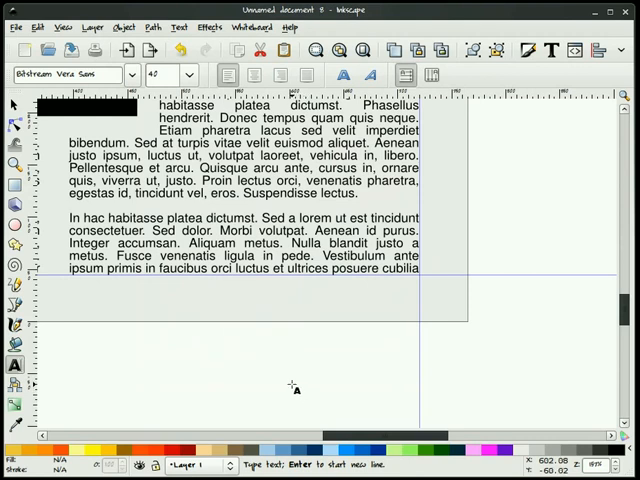
Write the italic footnote 'continued on page 276' below the body text
{"action": "type", "text": "continued on page"}
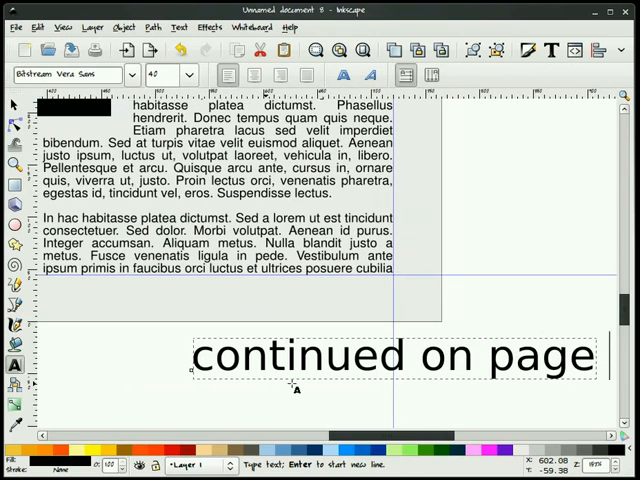
{"action": "type", "text": "276"}
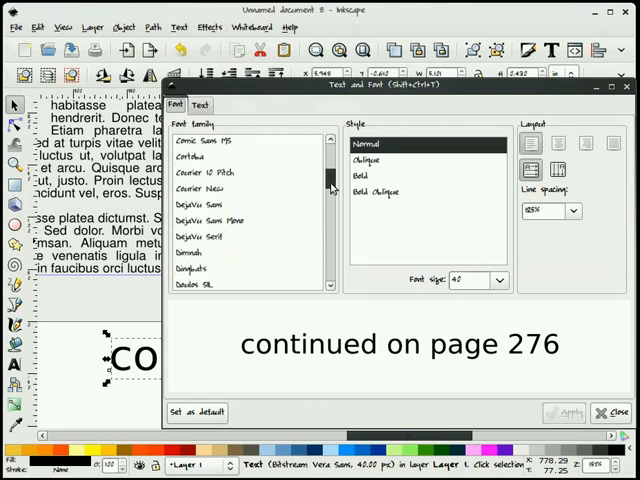
{"action": "scroll", "scroll_direction": "down", "scroll_amount": 3}
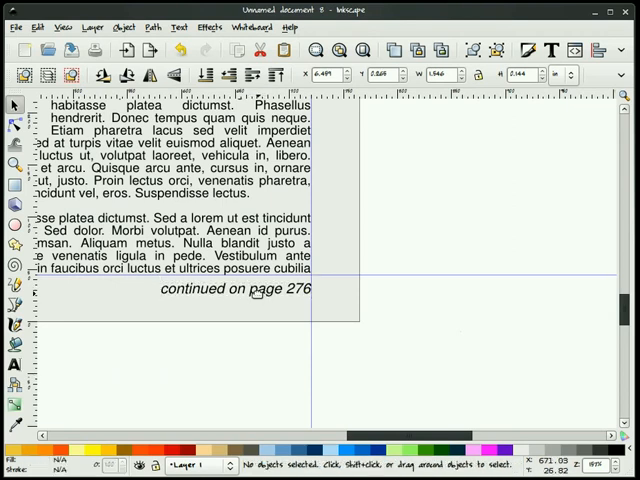
{"action": "left_click", "coordinate": [236, 288]}
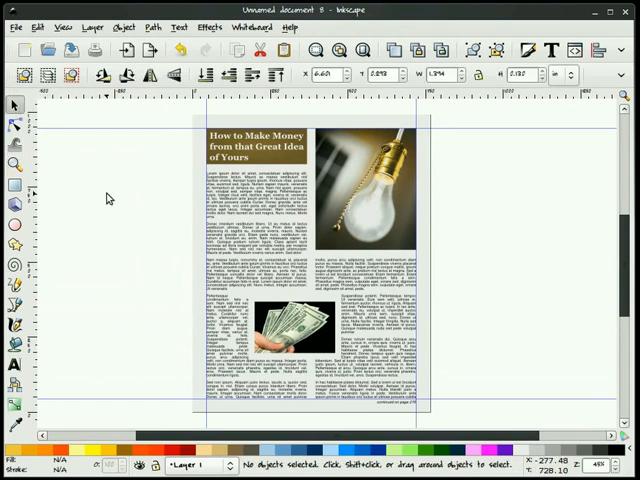
{"action": "mouse_move", "coordinate": [110, 200]}
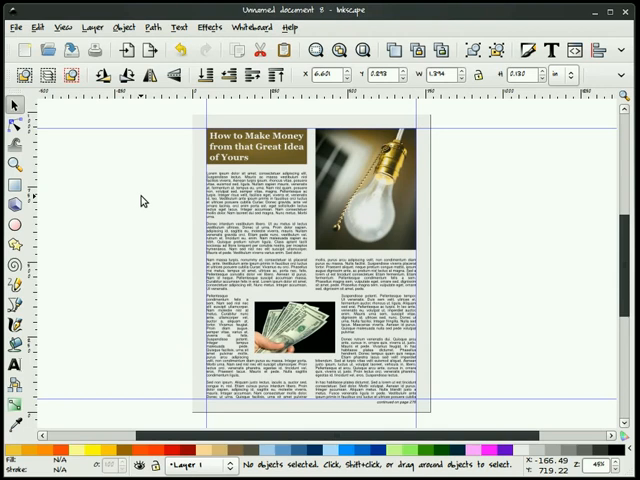
{"action": "mouse_move", "coordinate": [138, 196]}
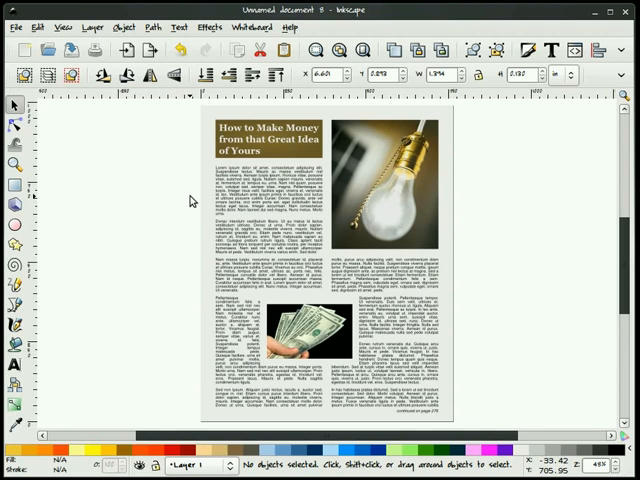
{"action": "mouse_move", "coordinate": [196, 200]}
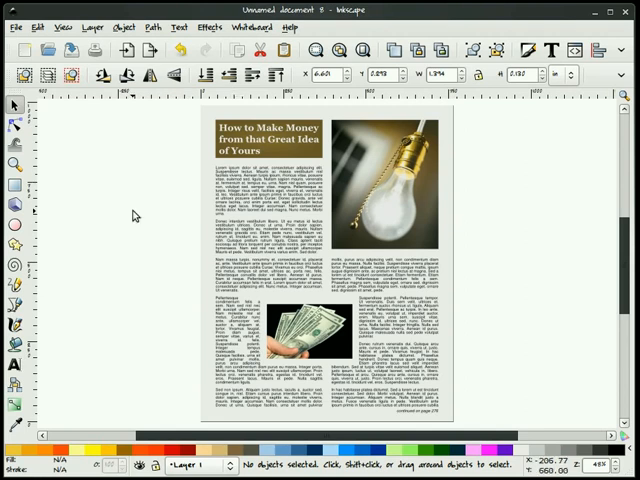
{"action": "mouse_move", "coordinate": [128, 212]}
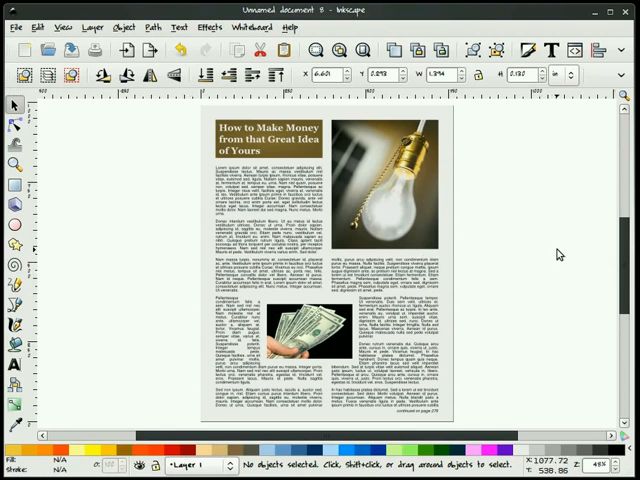
{"action": "mouse_move", "coordinate": [558, 252]}
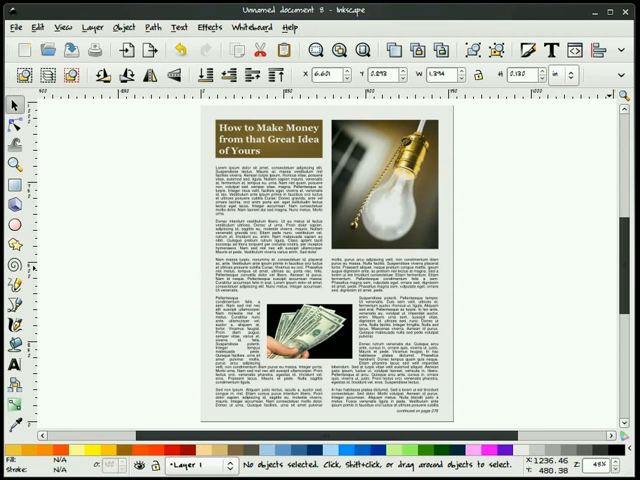